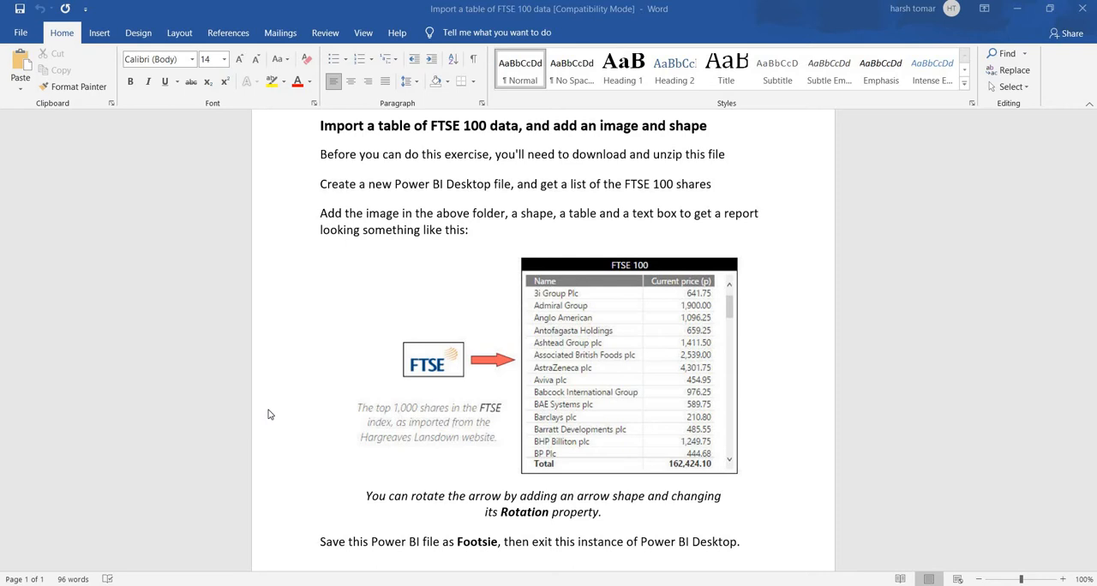
{"action": "mouse_move", "coordinate": [523, 302]}
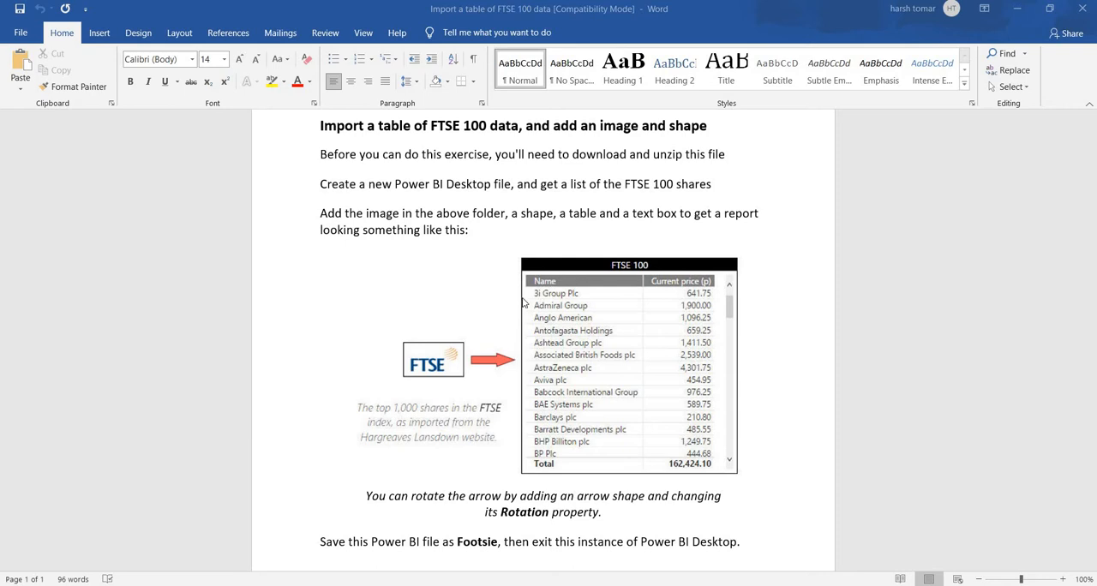
{"action": "mouse_move", "coordinate": [559, 251]}
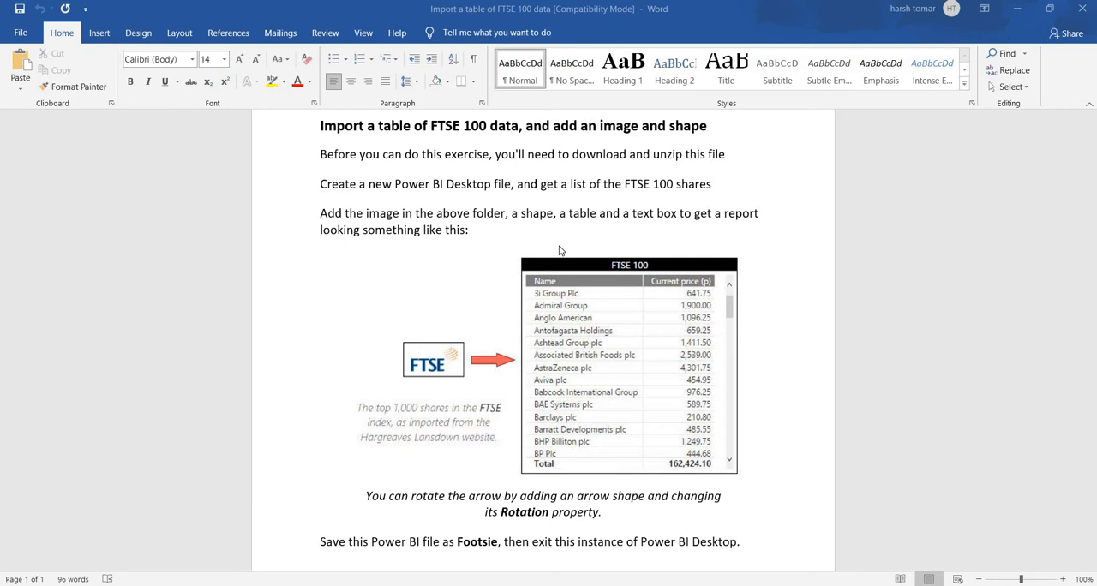
{"action": "mouse_move", "coordinate": [651, 278]}
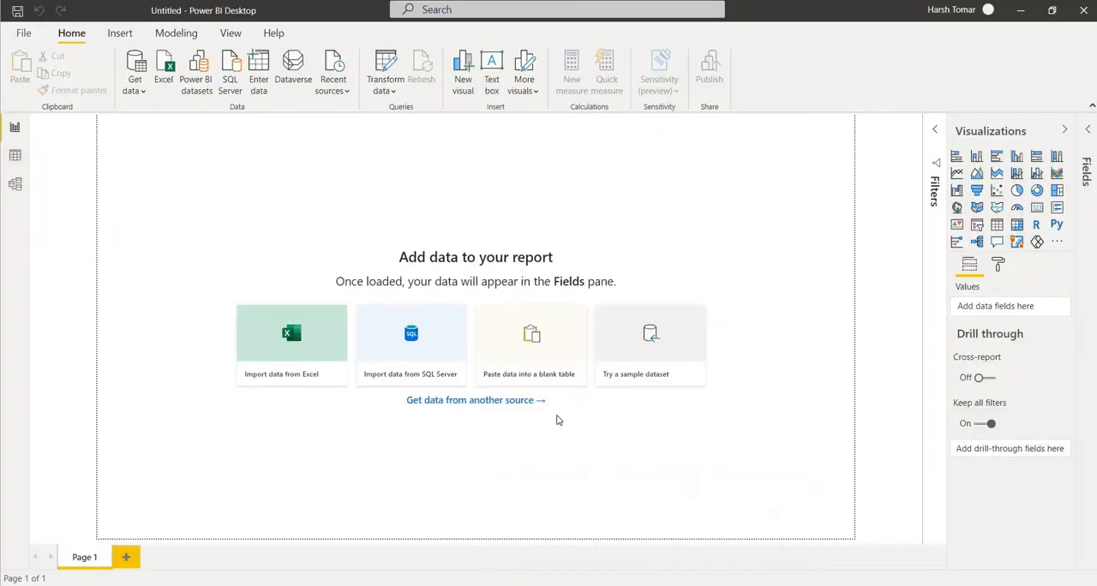
{"action": "mouse_move", "coordinate": [113, 85]}
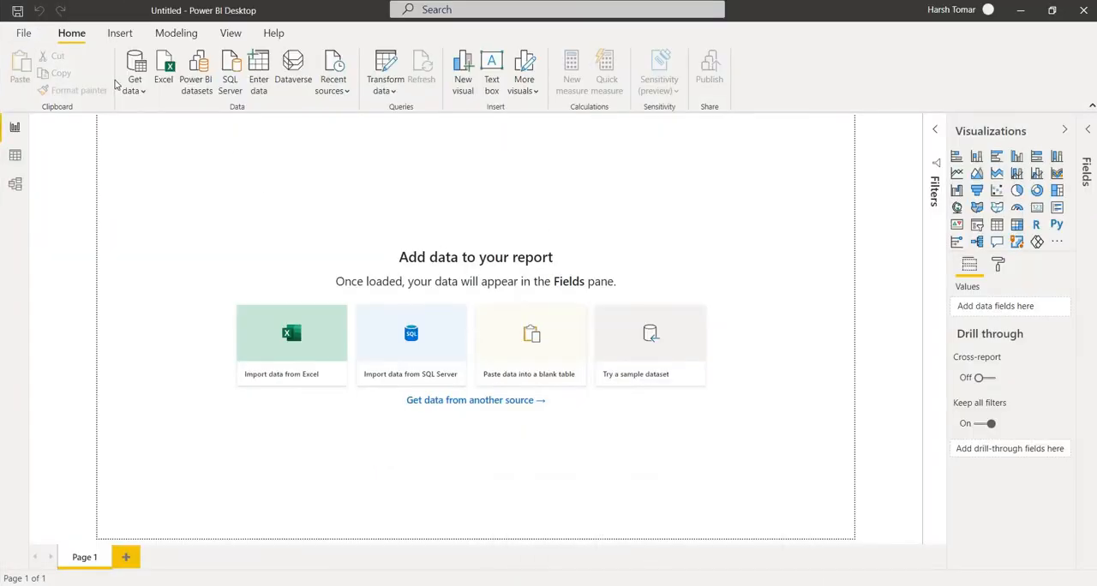
Step: Choose the FTSE data Excel workbook from the Assignment 3 folder via Get data > Excel
{"action": "left_click", "coordinate": [134, 72]}
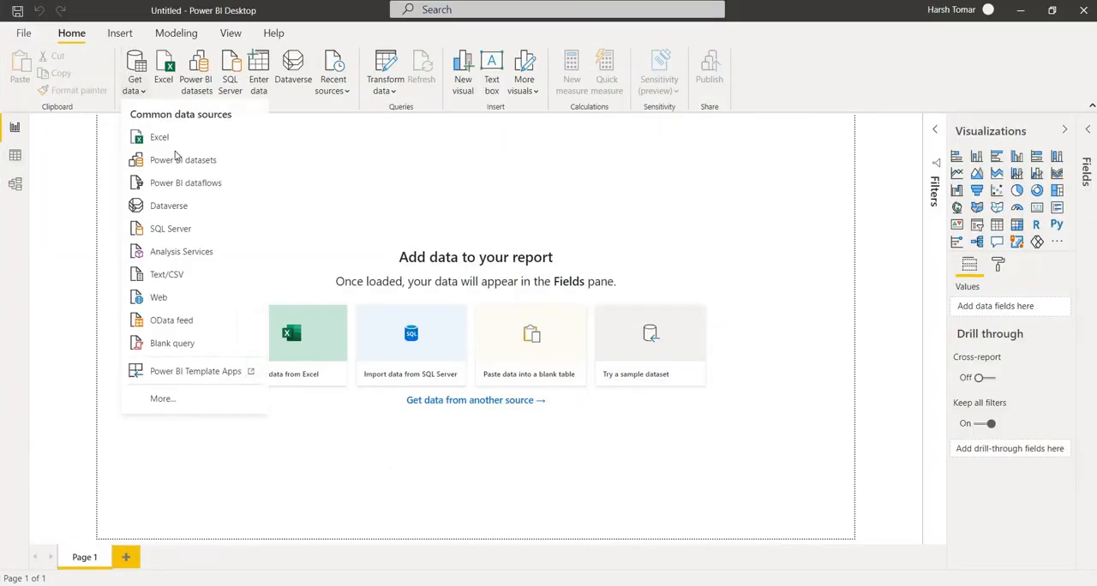
{"action": "left_click", "coordinate": [159, 137]}
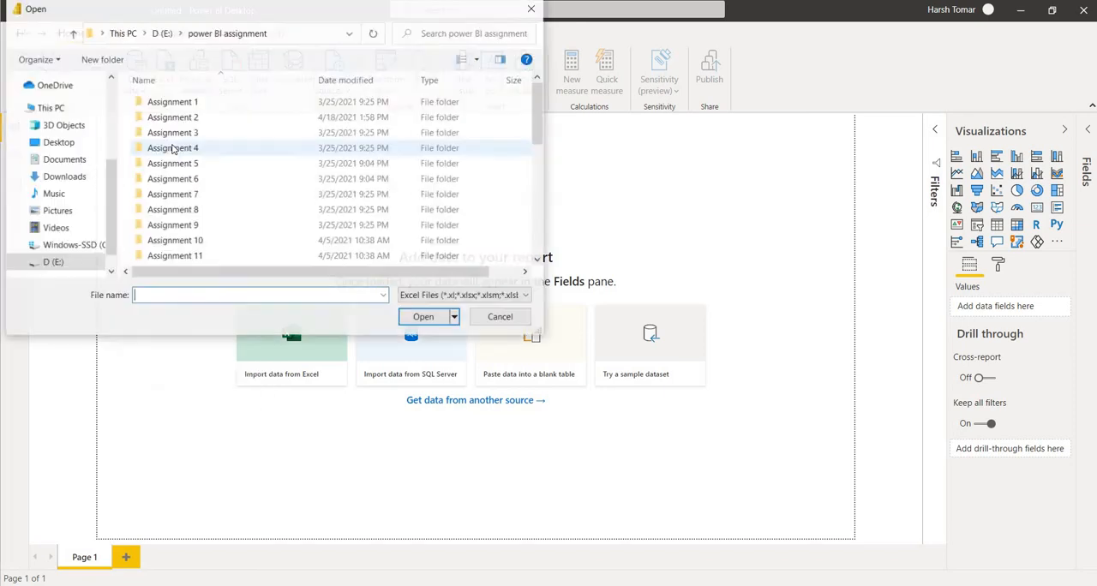
{"action": "double_click", "coordinate": [171, 132]}
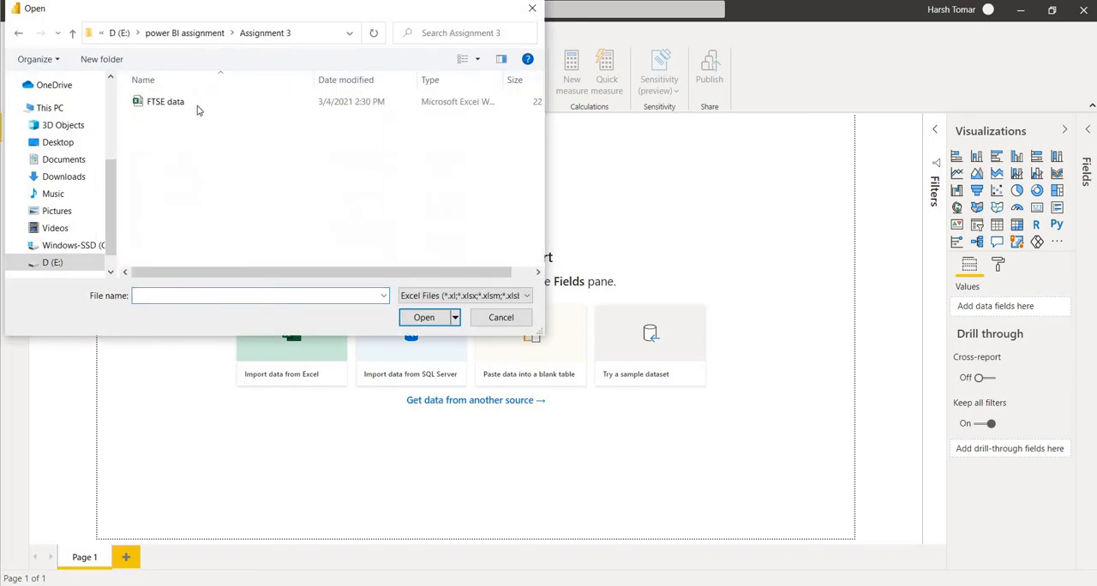
{"action": "left_click", "coordinate": [164, 101]}
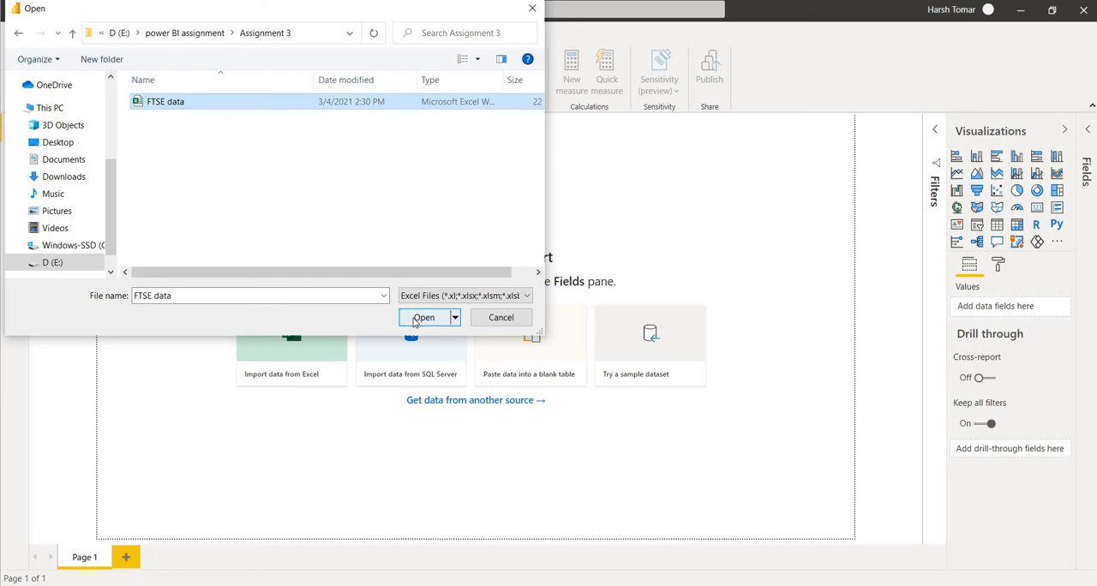
{"action": "left_click", "coordinate": [422, 317]}
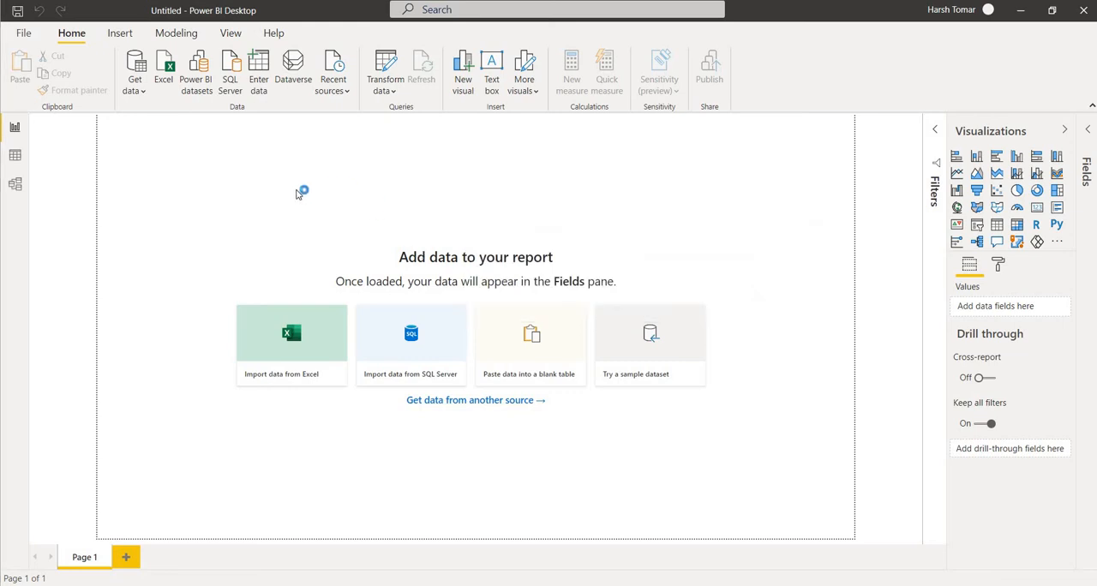
Step: Tick the FTSE and Sheet1 sheets in the Navigator for loading into the report
{"action": "left_click", "coordinate": [292, 343]}
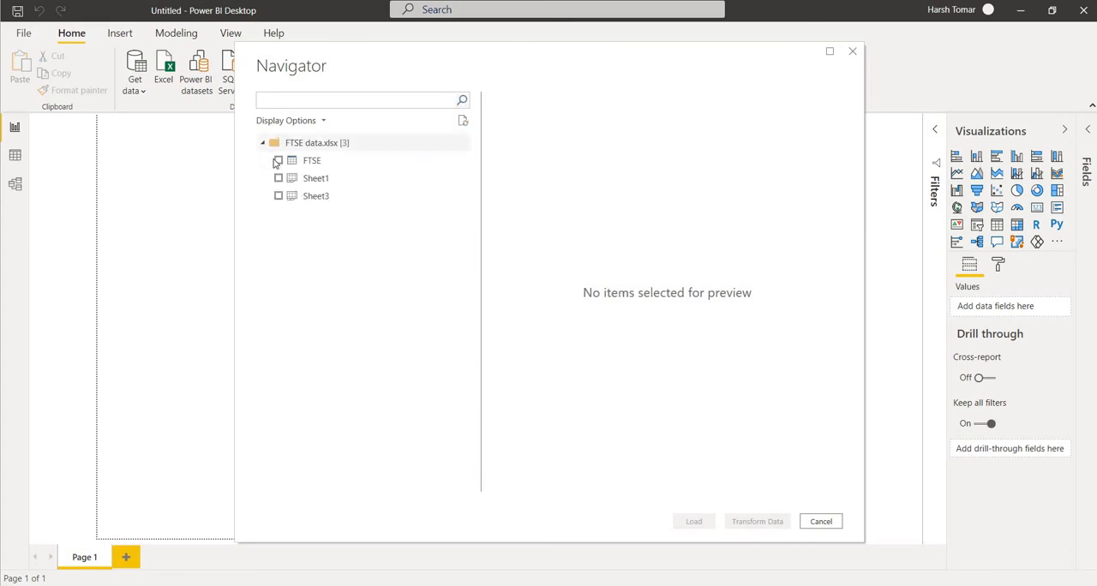
{"action": "left_click", "coordinate": [277, 162]}
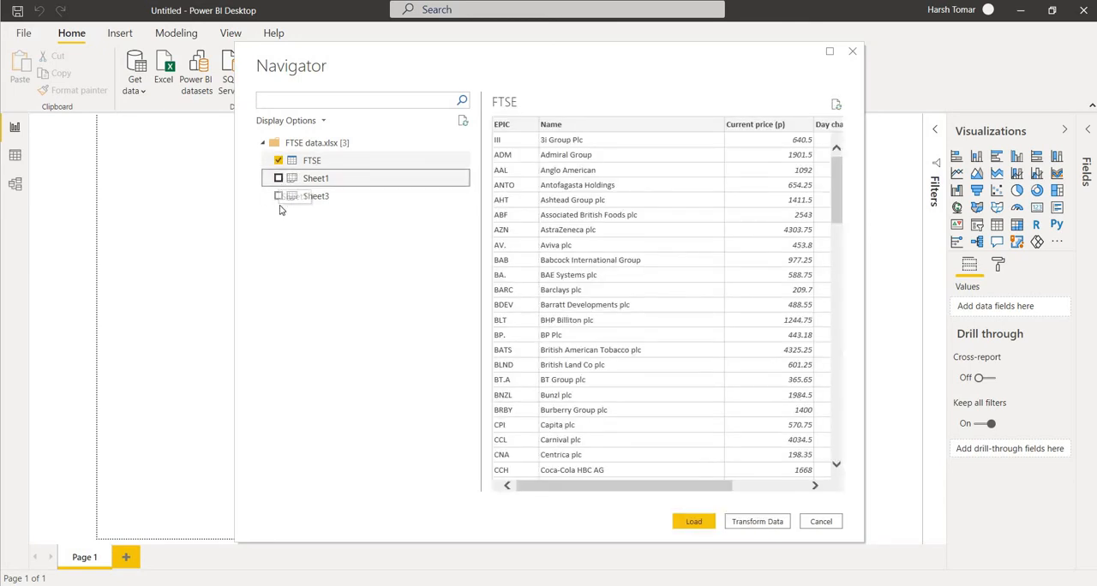
{"action": "left_click", "coordinate": [312, 195]}
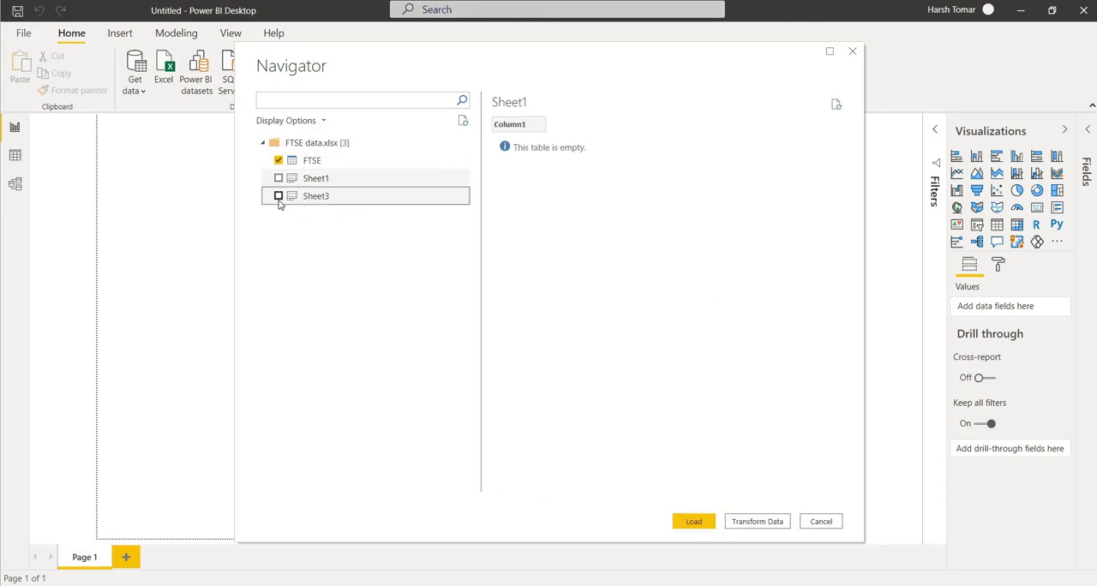
{"action": "left_click", "coordinate": [277, 179]}
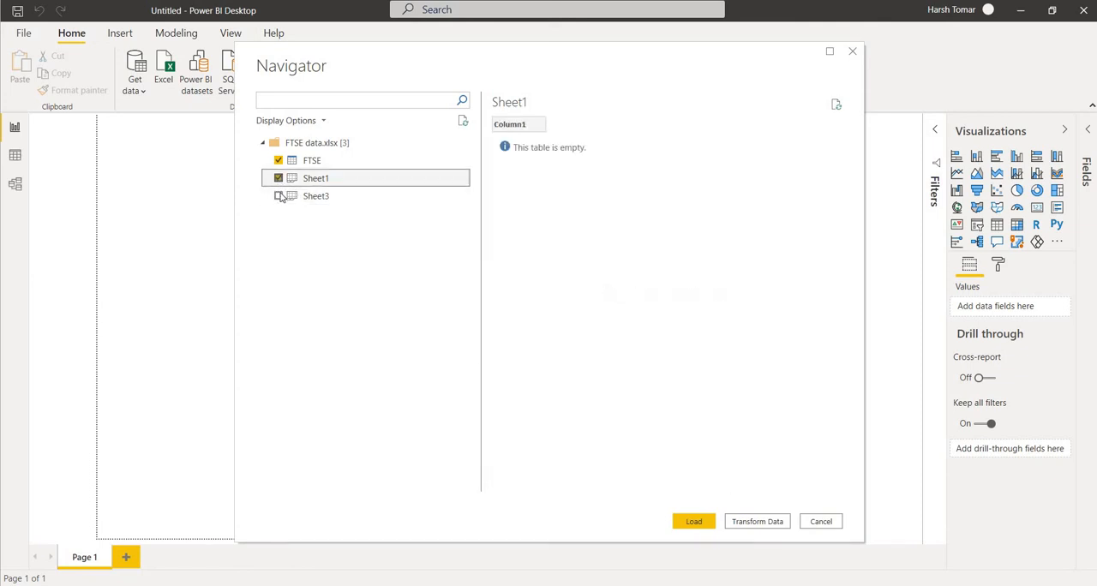
{"action": "left_click", "coordinate": [316, 196]}
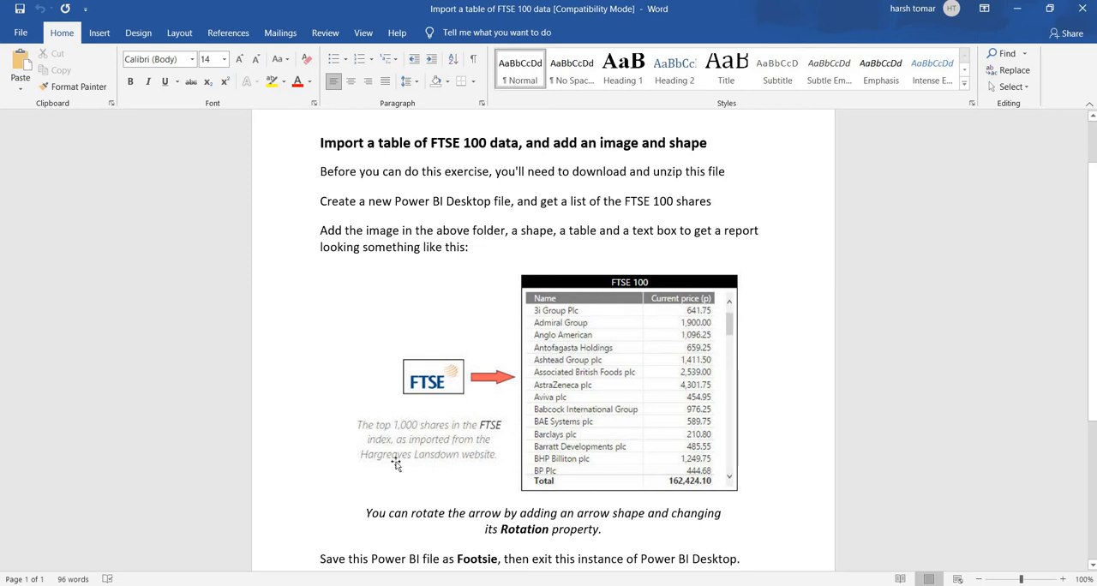
{"action": "mouse_move", "coordinate": [621, 412]}
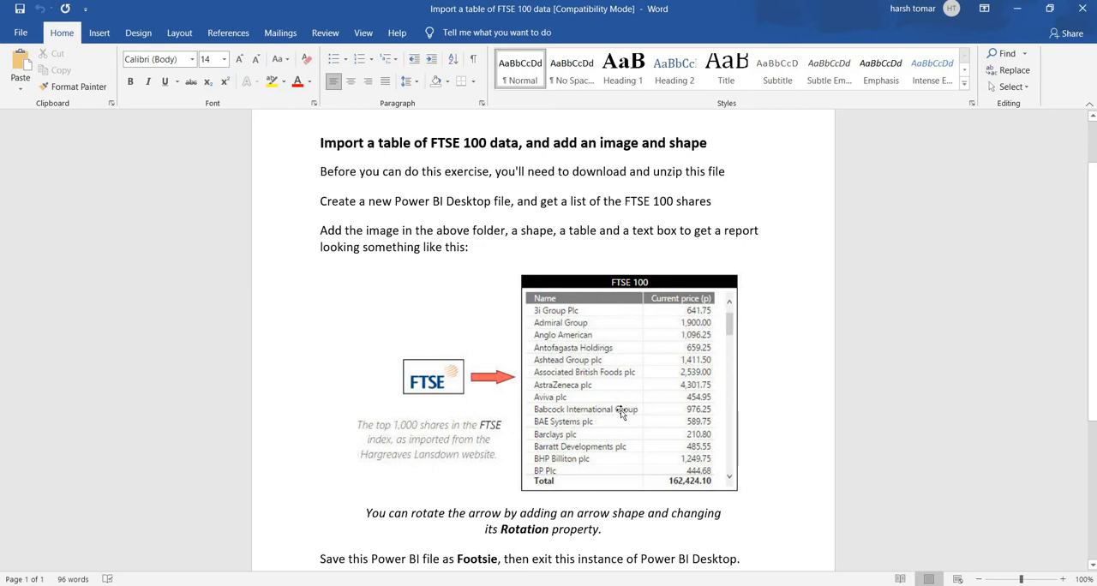
{"action": "mouse_move", "coordinate": [665, 384]}
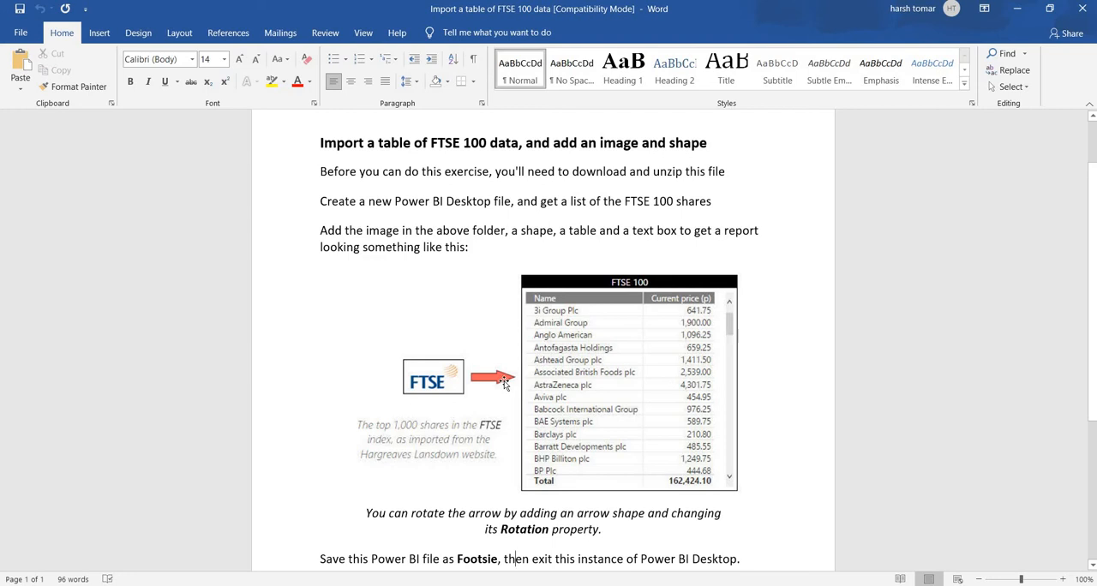
Step: Scroll through the sample report image in the Word instructions
{"action": "scroll", "scroll_direction": "down", "scroll_amount": 3}
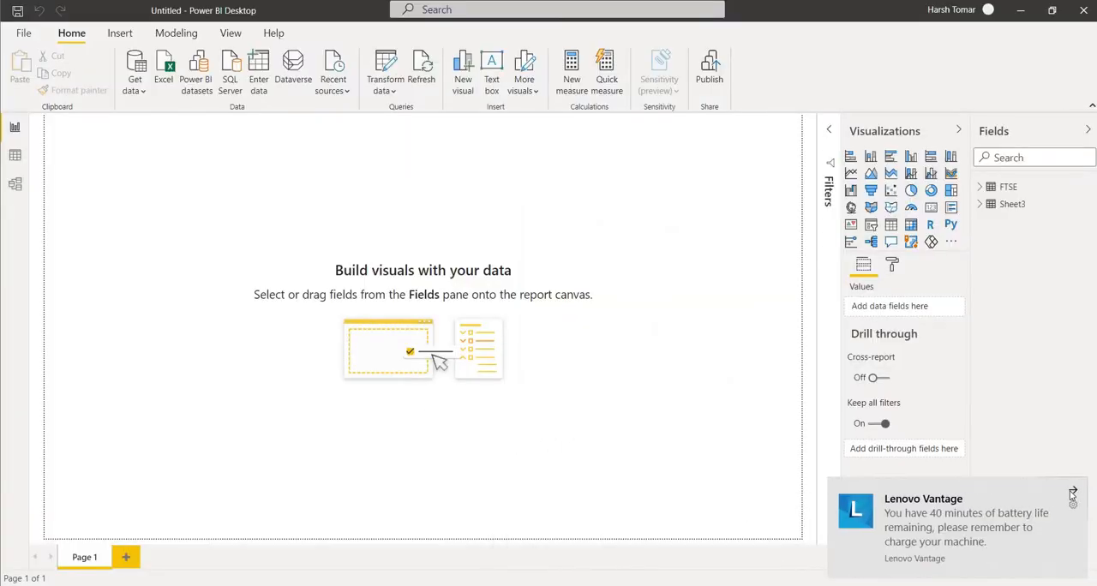
Step: Add a Table visual on the report and fill it with the FTSE Name and Current price (p) columns
{"action": "left_click", "coordinate": [1074, 492]}
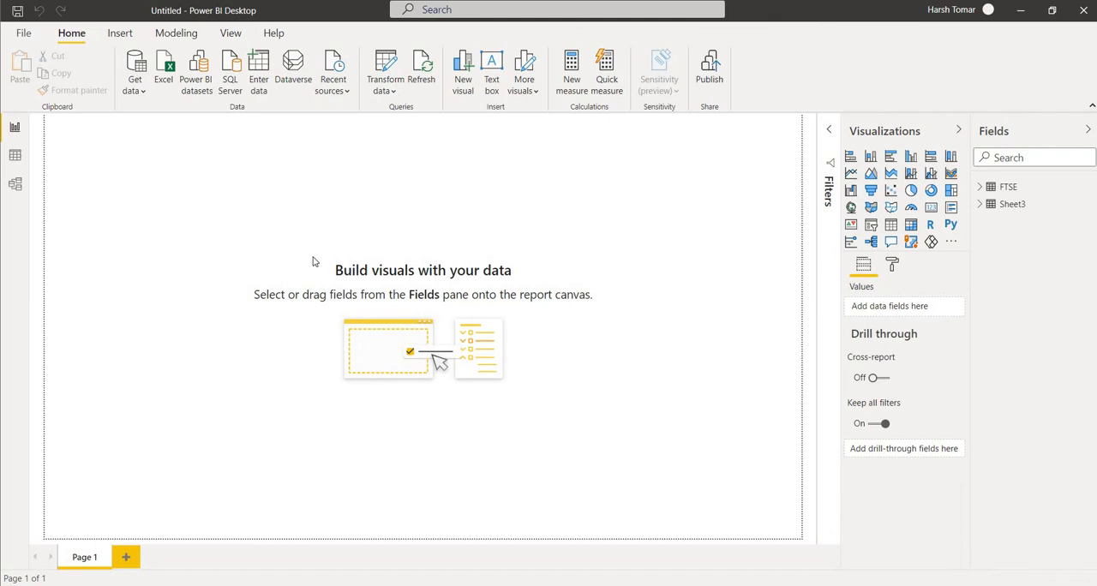
{"action": "mouse_move", "coordinate": [940, 240]}
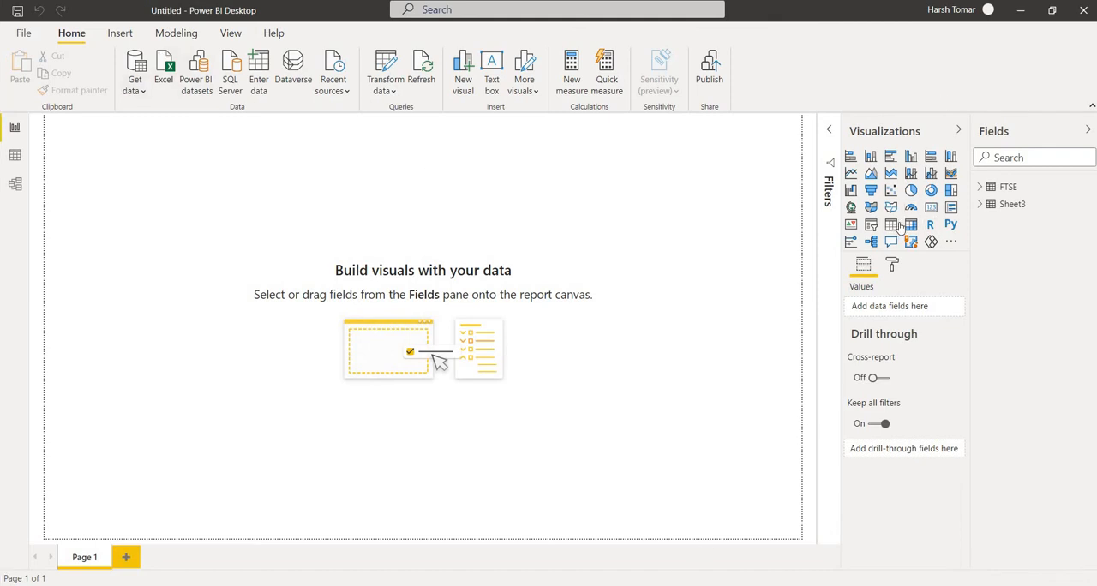
{"action": "mouse_move", "coordinate": [892, 225]}
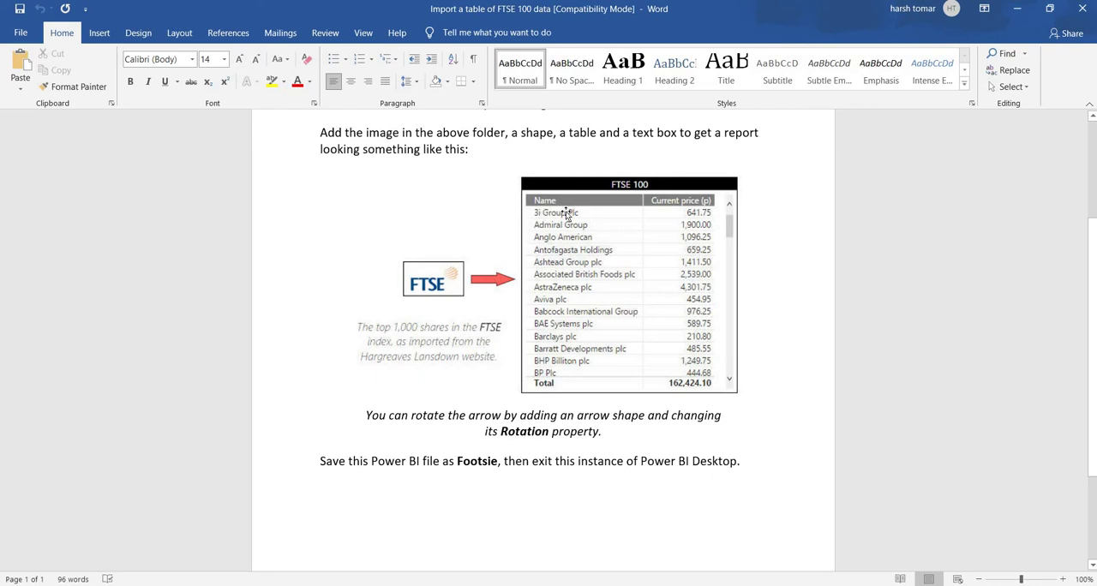
{"action": "mouse_move", "coordinate": [597, 214]}
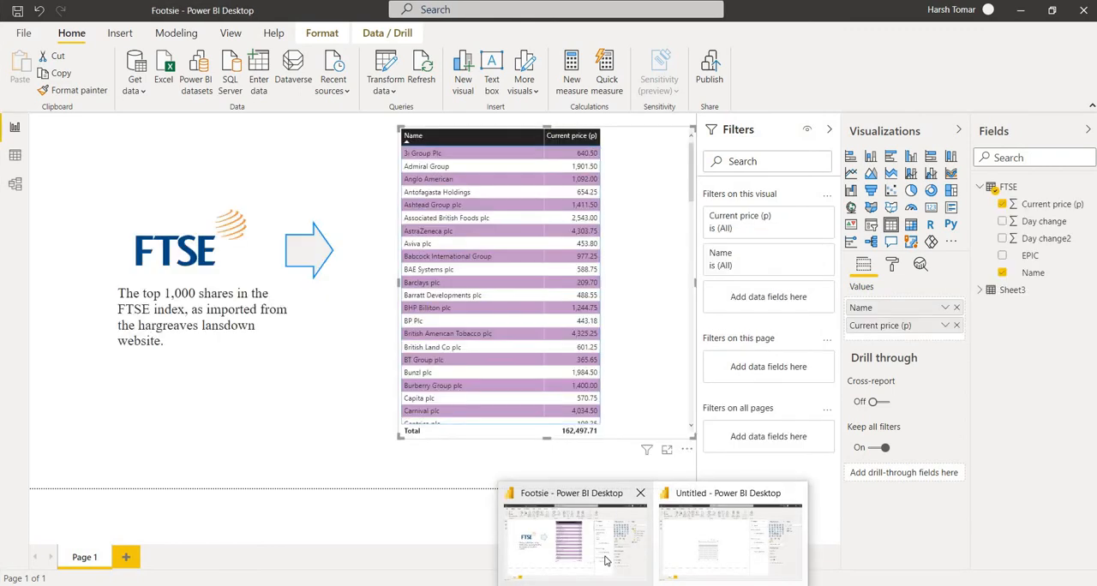
{"action": "left_click", "coordinate": [751, 533]}
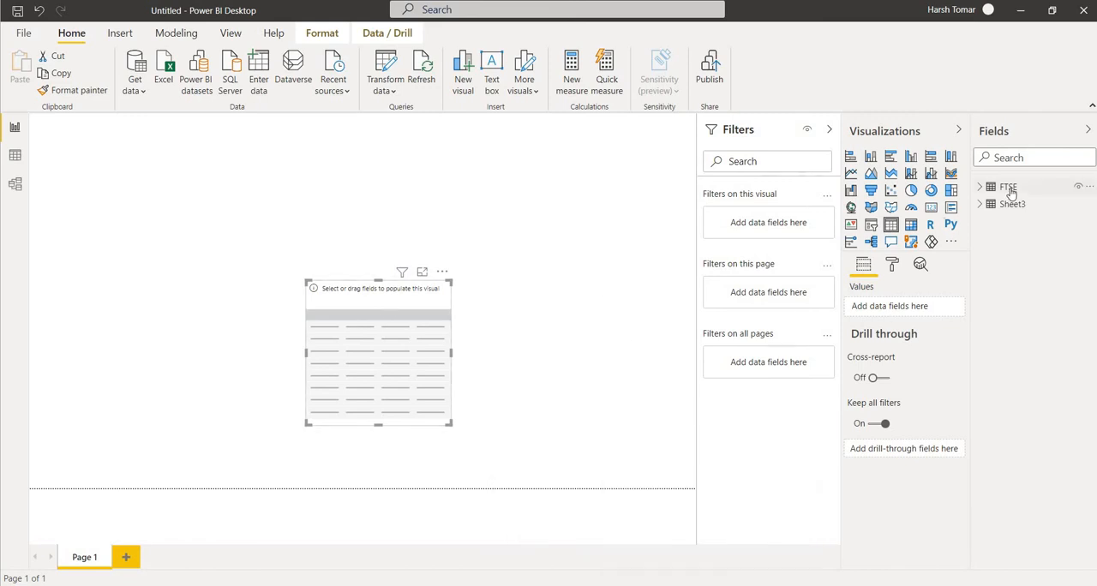
{"action": "left_click", "coordinate": [1005, 187]}
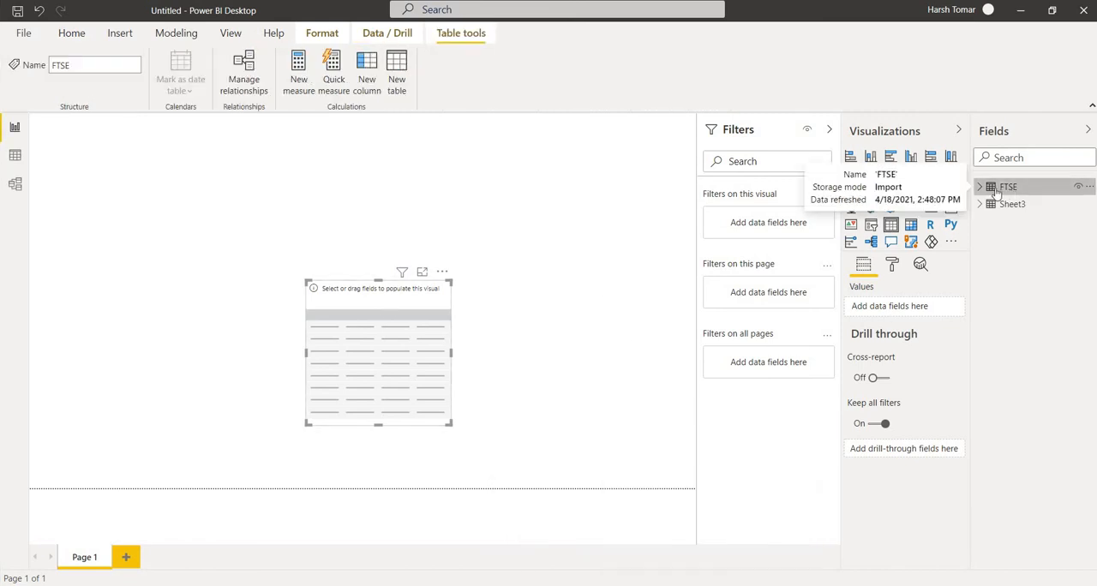
{"action": "left_click", "coordinate": [981, 187]}
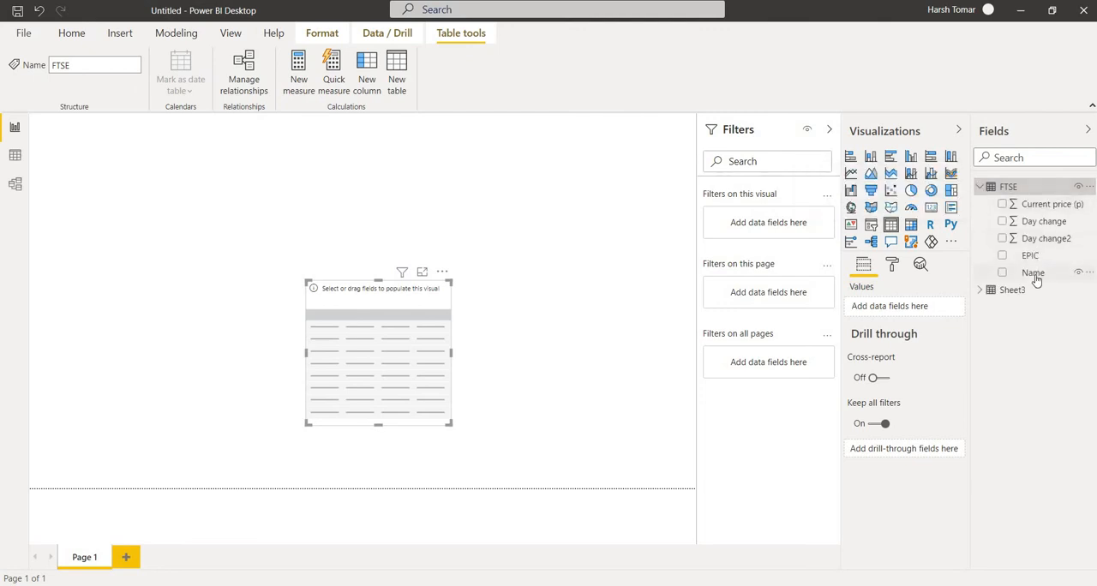
{"action": "mouse_move", "coordinate": [890, 305]}
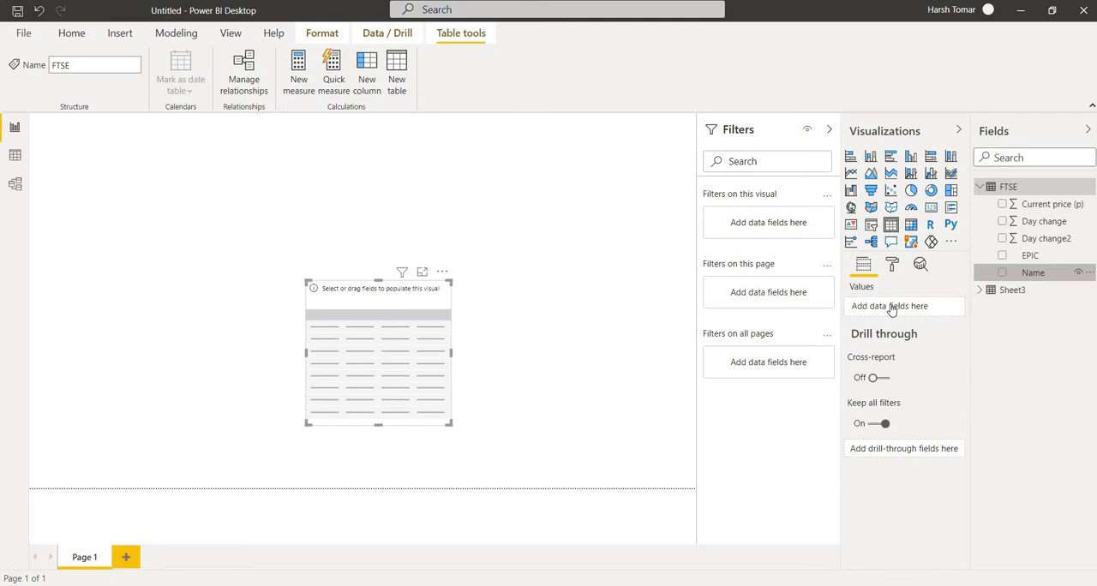
{"action": "left_click", "coordinate": [1003, 272]}
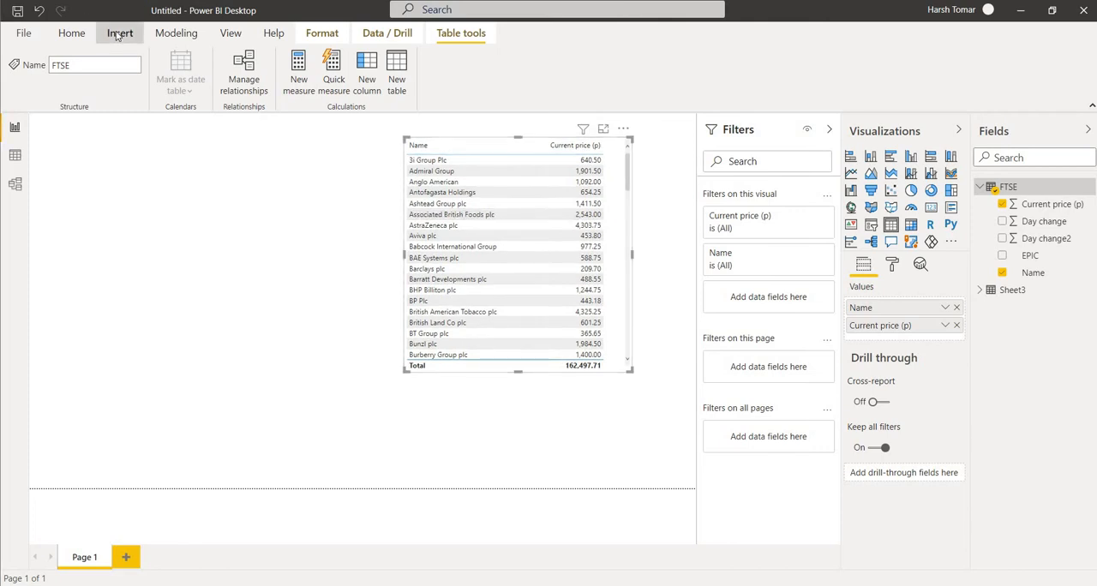
Step: Insert the ftse logo picture from the Assignment 3 folder onto the canvas
{"action": "left_click", "coordinate": [117, 34]}
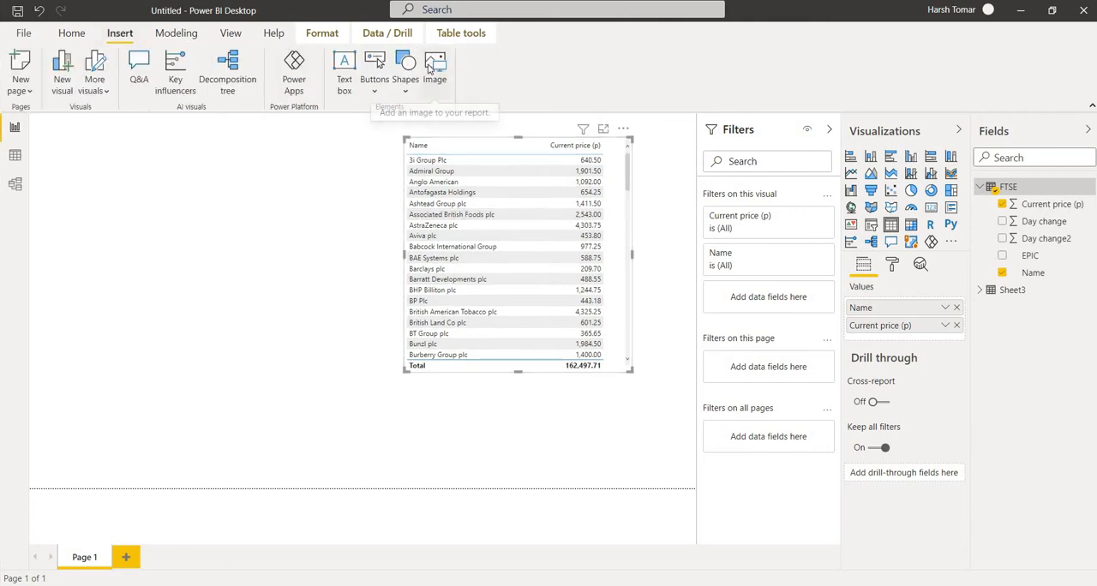
{"action": "left_click", "coordinate": [436, 65]}
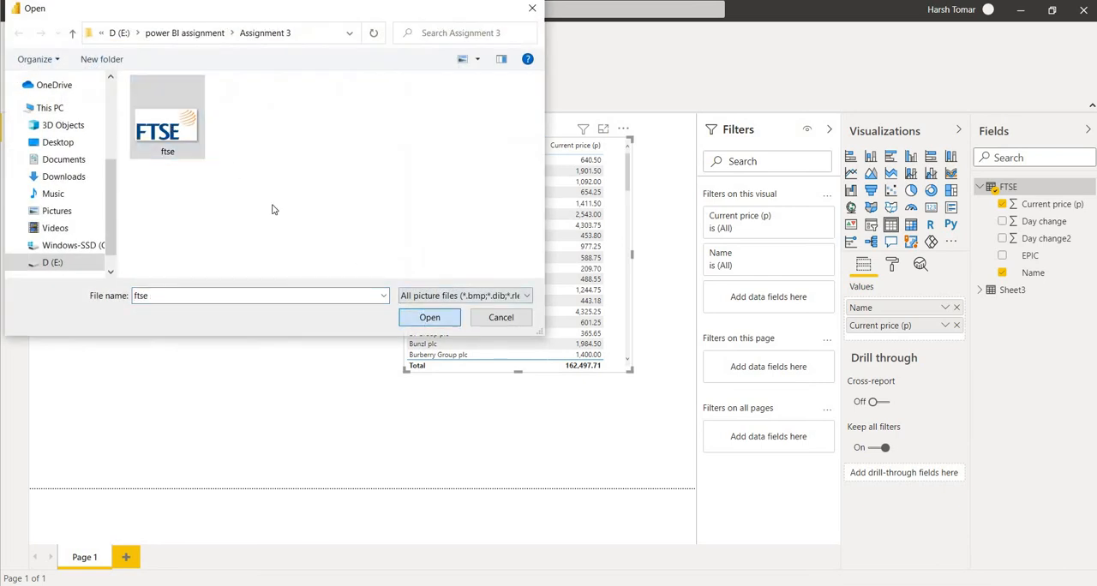
{"action": "left_click", "coordinate": [429, 317]}
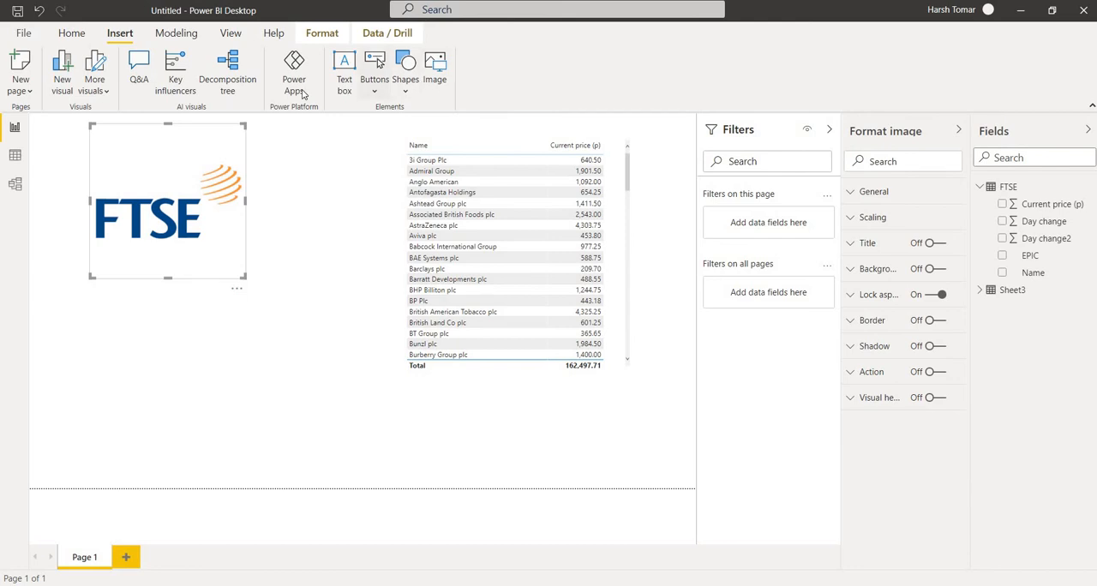
{"action": "mouse_move", "coordinate": [405, 69]}
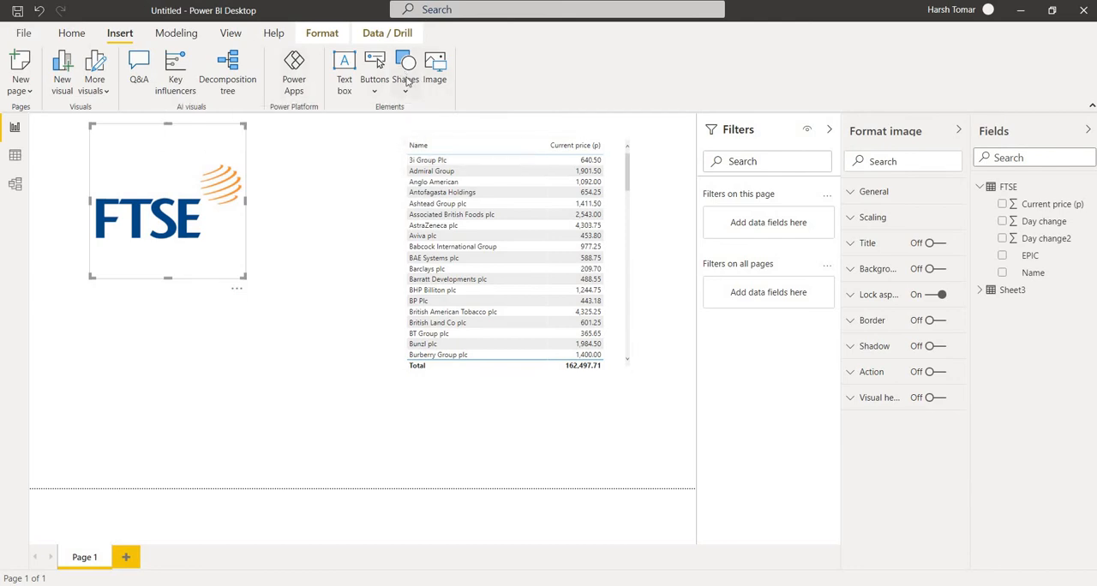
Step: Add a blue arrow shape and position it beside the FTSE logo pointing at the table
{"action": "left_click", "coordinate": [404, 68]}
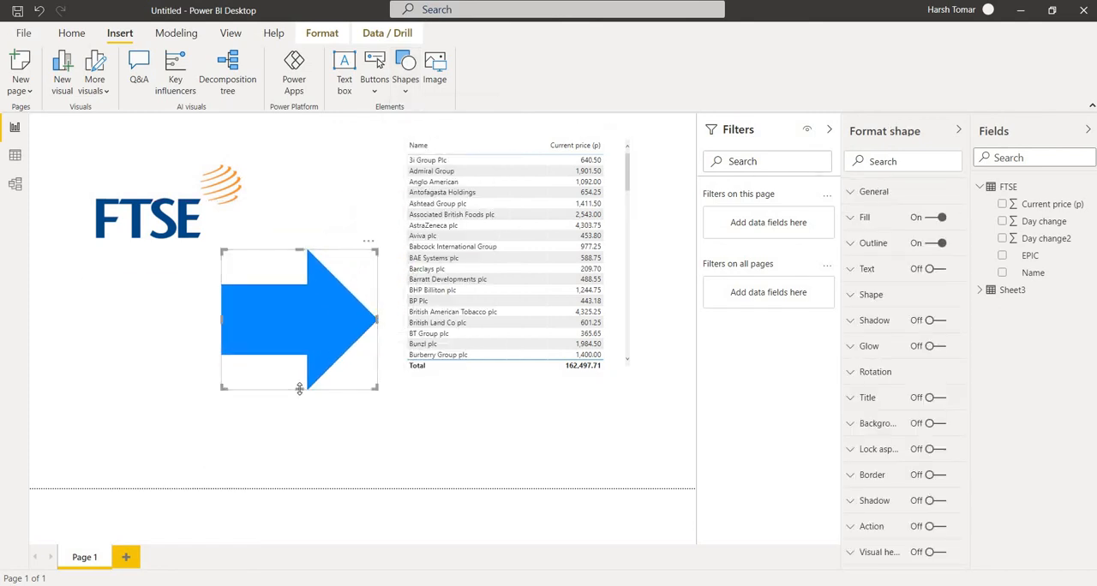
{"action": "left_click_drag", "start_coordinate": [298, 388], "coordinate": [298, 295]}
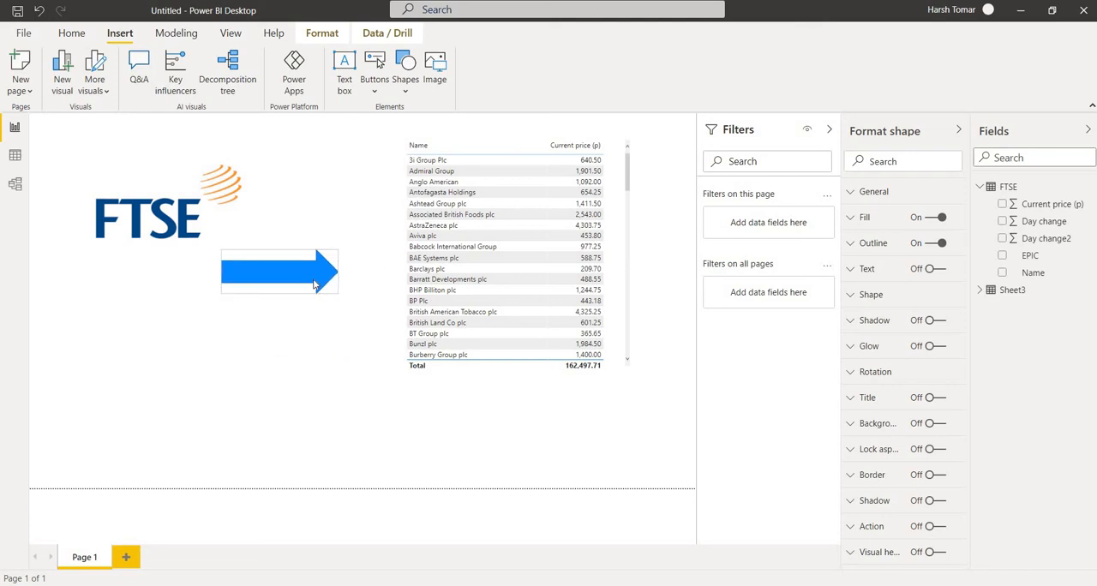
{"action": "left_click_drag", "start_coordinate": [280, 271], "coordinate": [321, 203]}
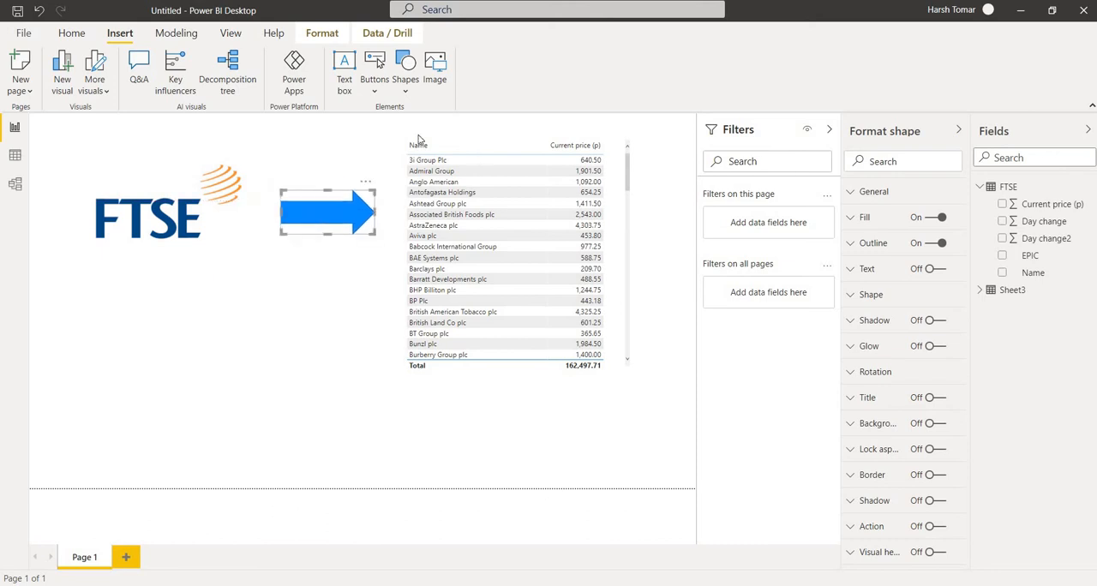
{"action": "mouse_move", "coordinate": [401, 137]}
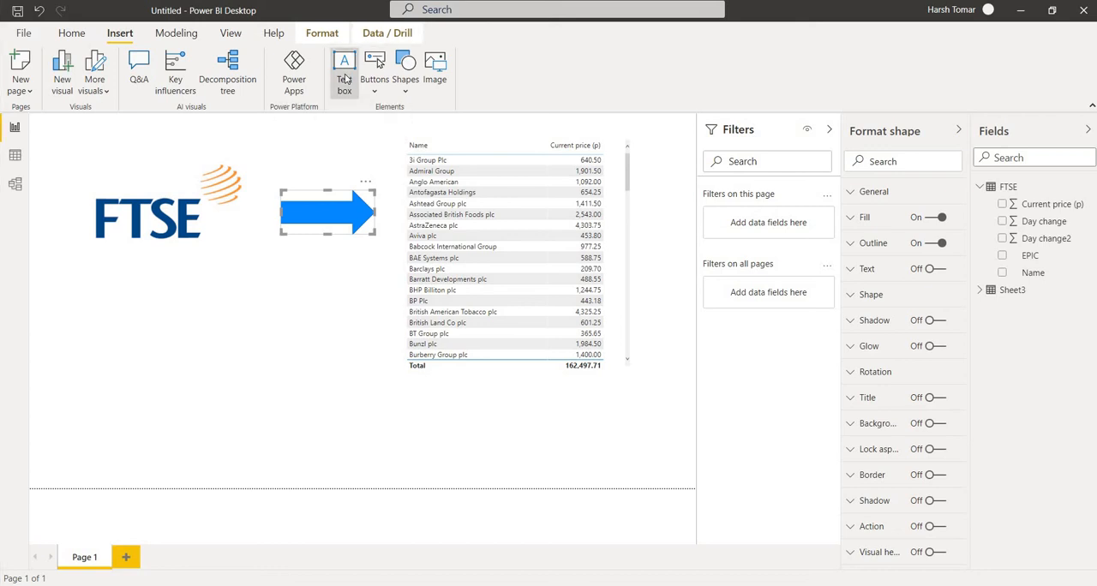
Step: Add a text box reading "this is FTSE assignment" and place it under the FTSE logo
{"action": "left_click", "coordinate": [343, 69]}
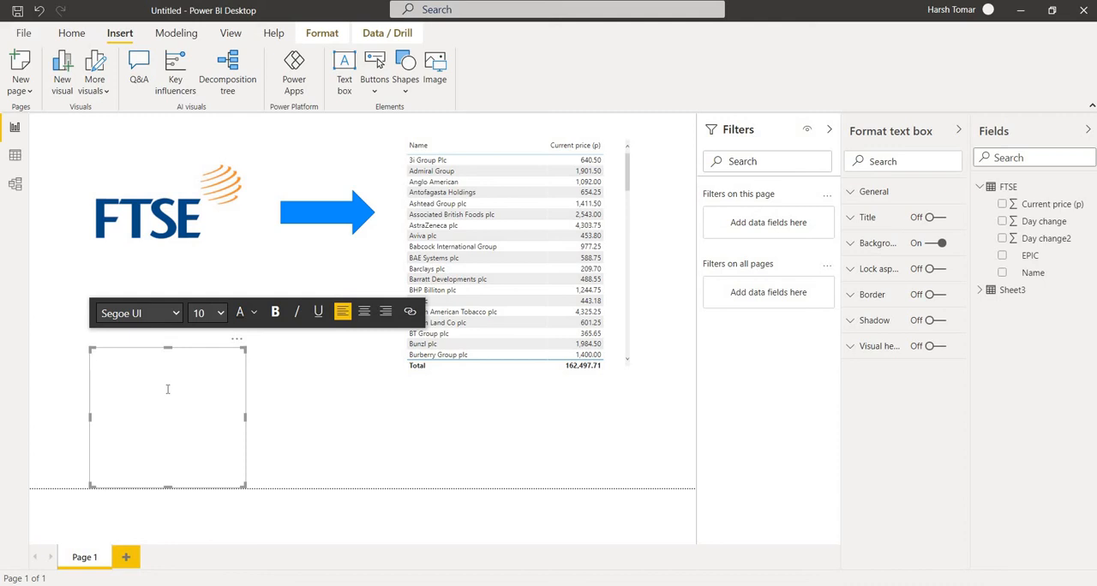
{"action": "type", "text": "this a"}
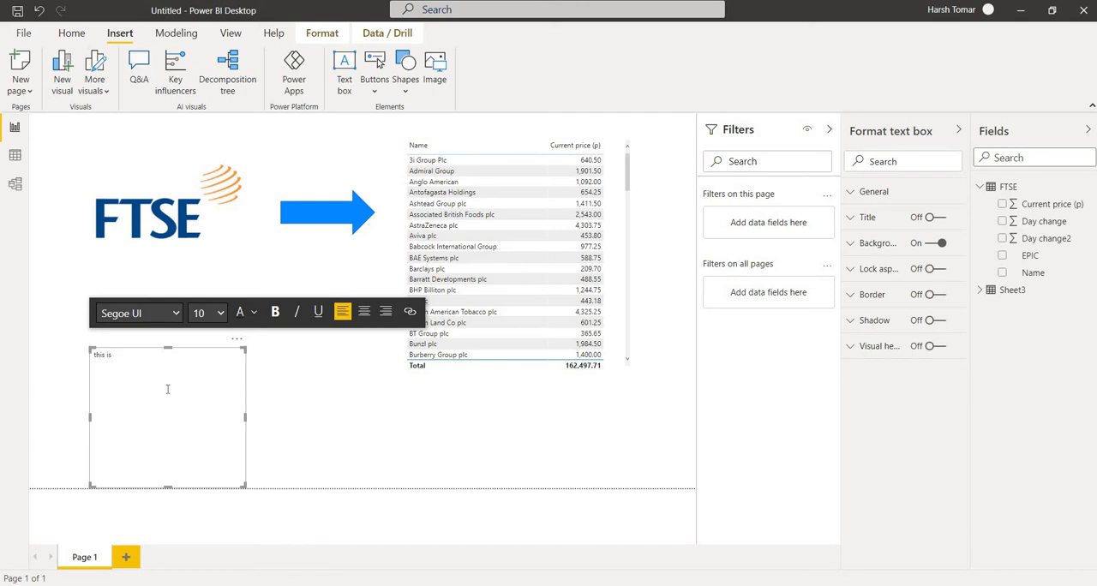
{"action": "type", "text": "FTSE assignment"}
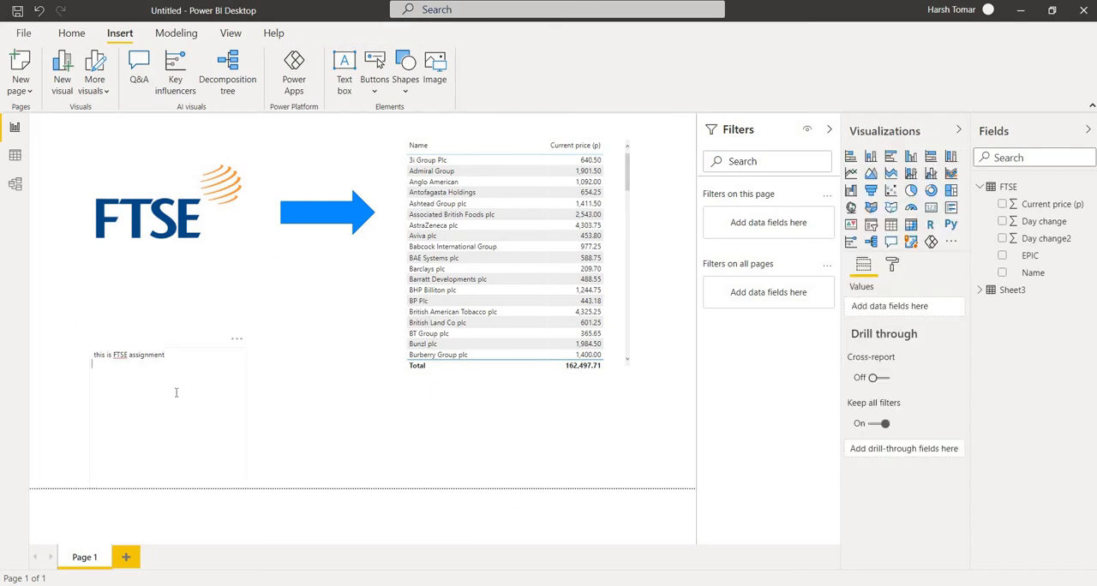
{"action": "left_click", "coordinate": [168, 389]}
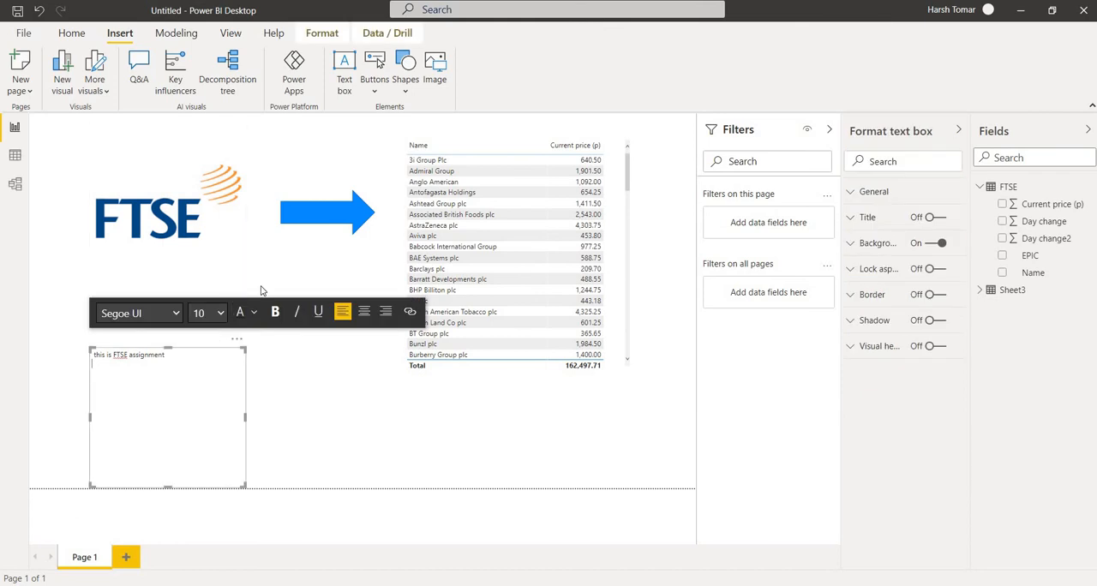
{"action": "mouse_move", "coordinate": [339, 425]}
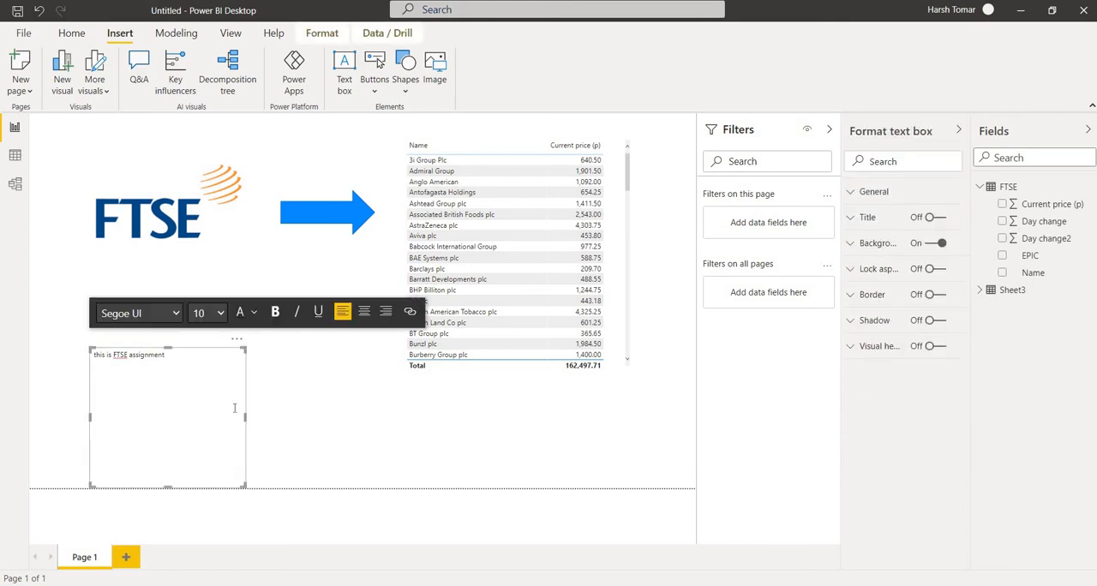
{"action": "mouse_move", "coordinate": [267, 364]}
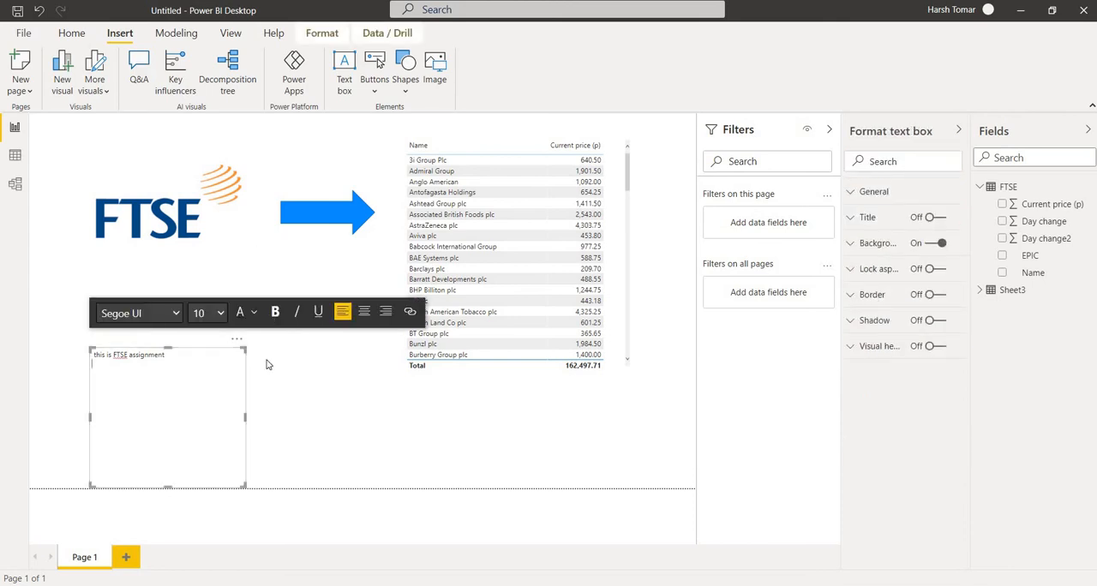
{"action": "left_click", "coordinate": [378, 326]}
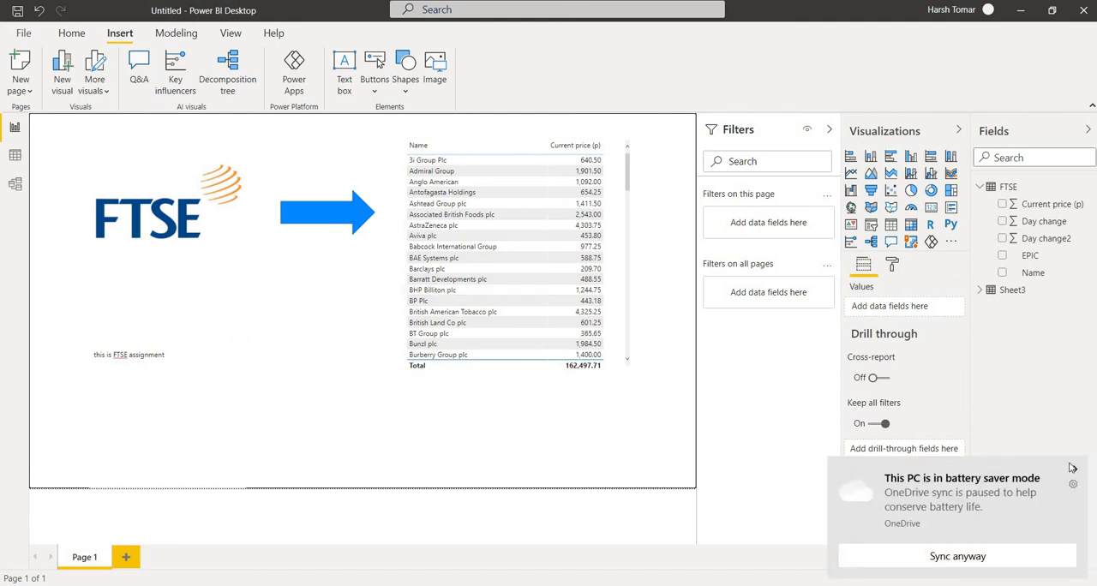
Step: Switch to the Word assignment document to check the sample report layout
{"action": "left_click", "coordinate": [1070, 466]}
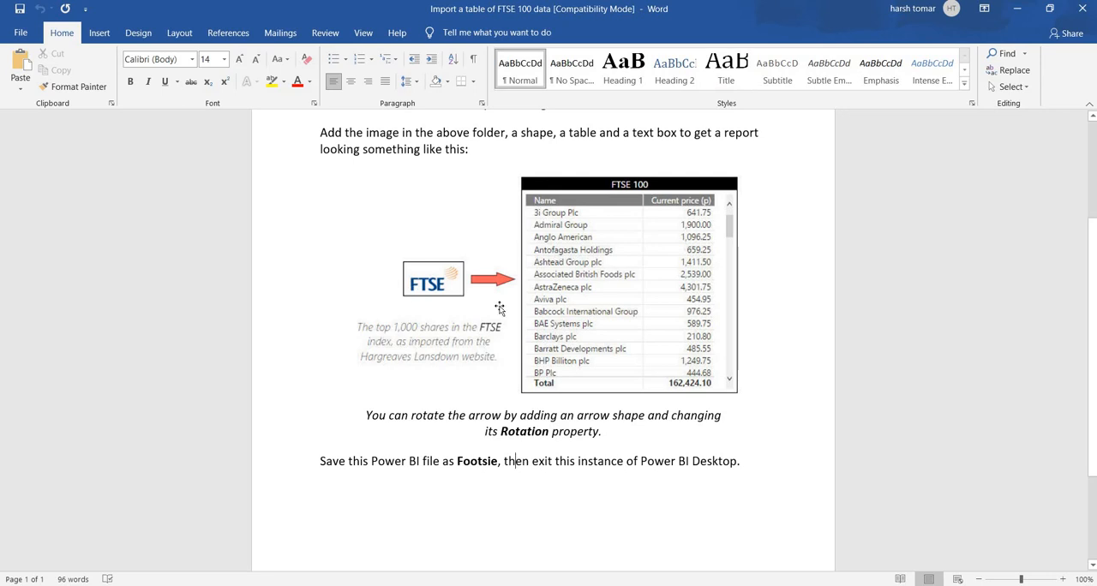
{"action": "mouse_move", "coordinate": [495, 283]}
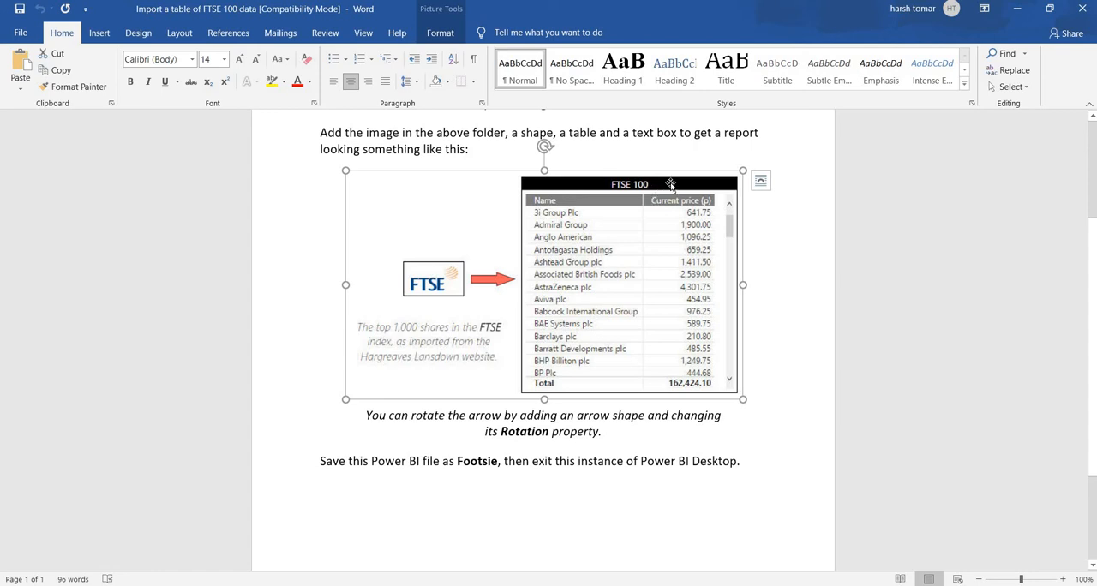
{"action": "mouse_move", "coordinate": [775, 165]}
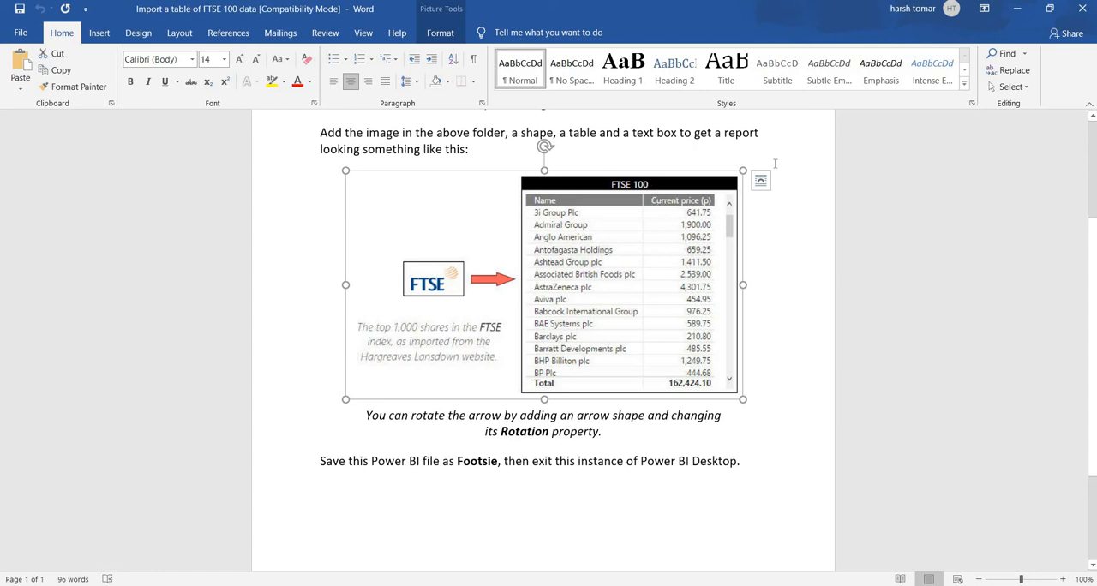
{"action": "mouse_move", "coordinate": [775, 162]}
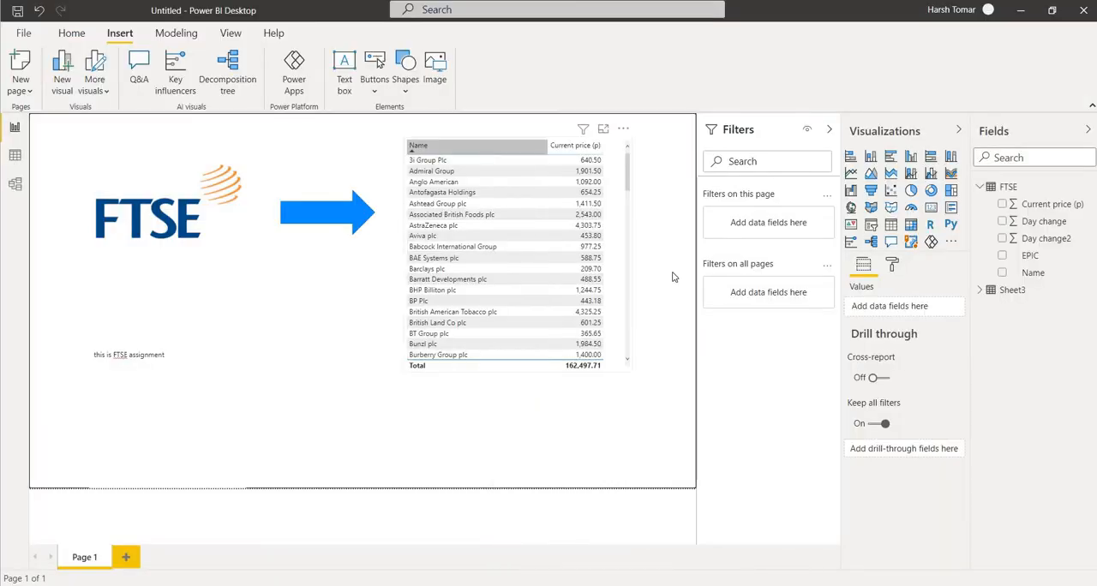
{"action": "mouse_move", "coordinate": [525, 236]}
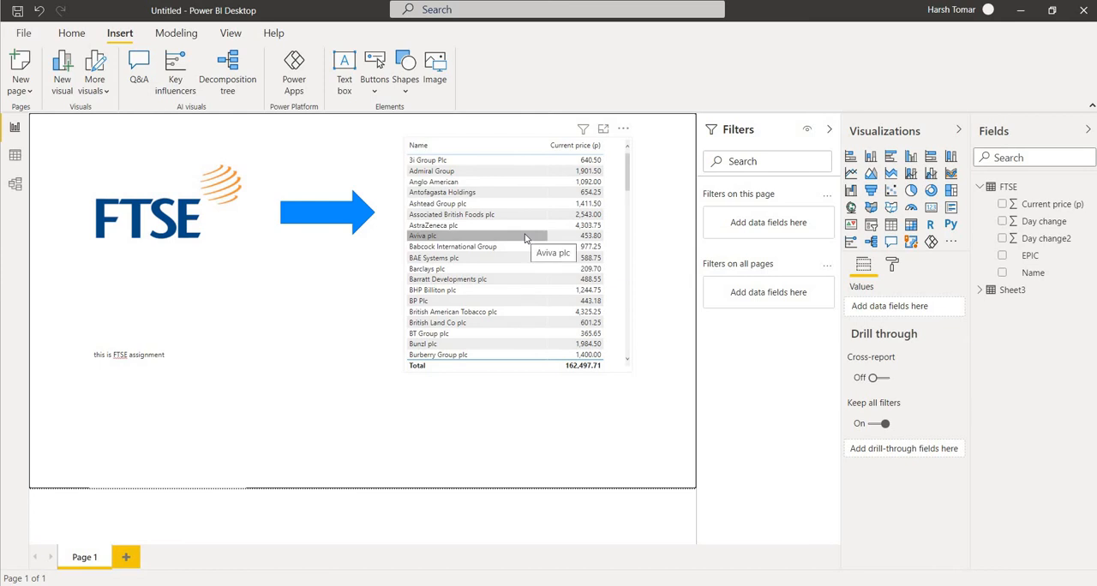
{"action": "mouse_move", "coordinate": [614, 199]}
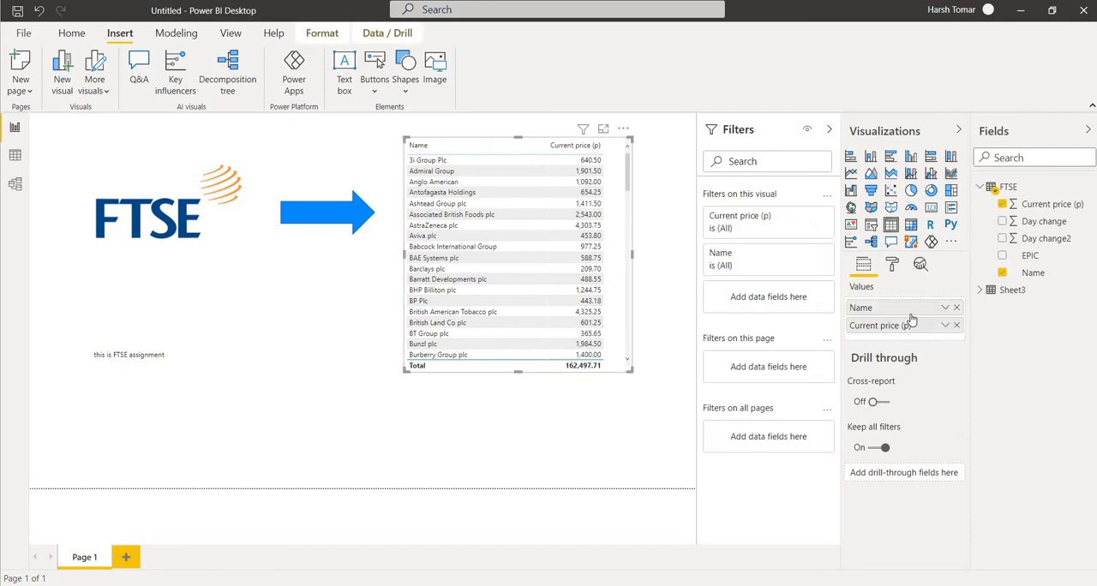
{"action": "mouse_move", "coordinate": [891, 264]}
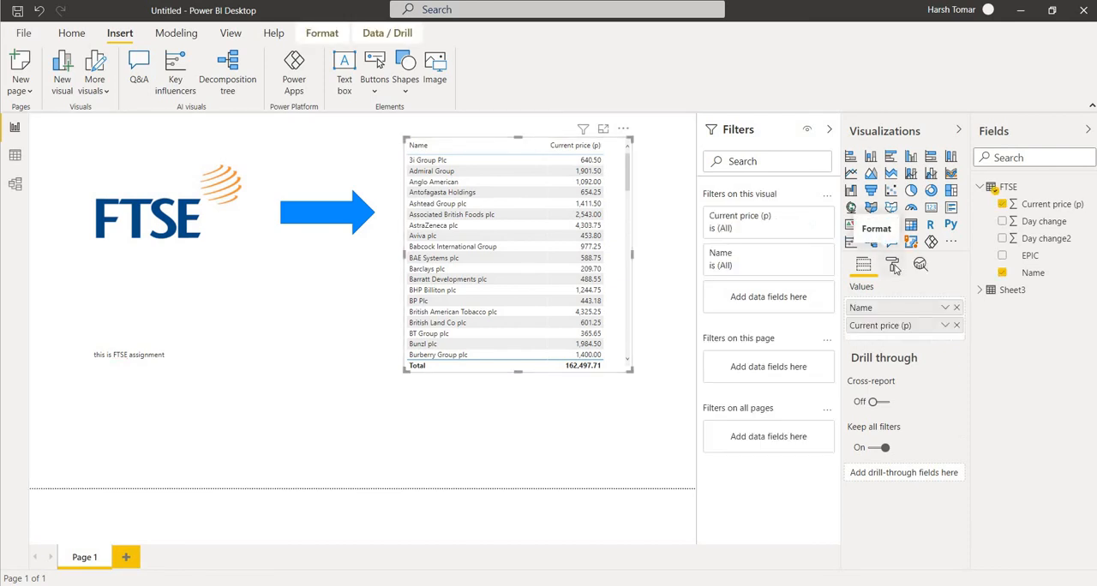
Step: Show the Format pane for the shares table and expand its Title section
{"action": "left_click", "coordinate": [891, 264]}
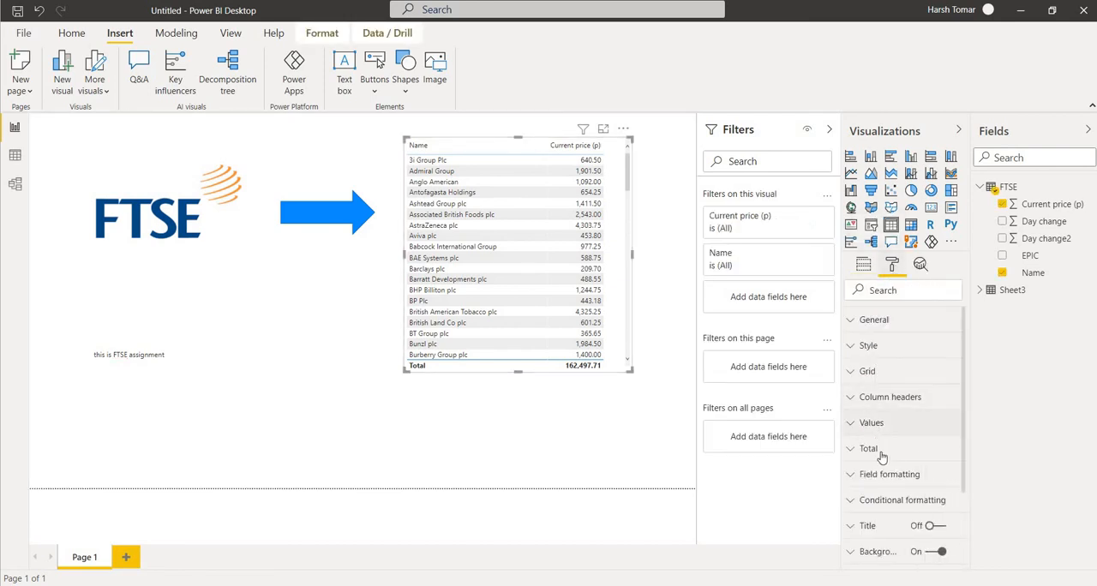
{"action": "scroll", "scroll_direction": "down", "scroll_amount": 3}
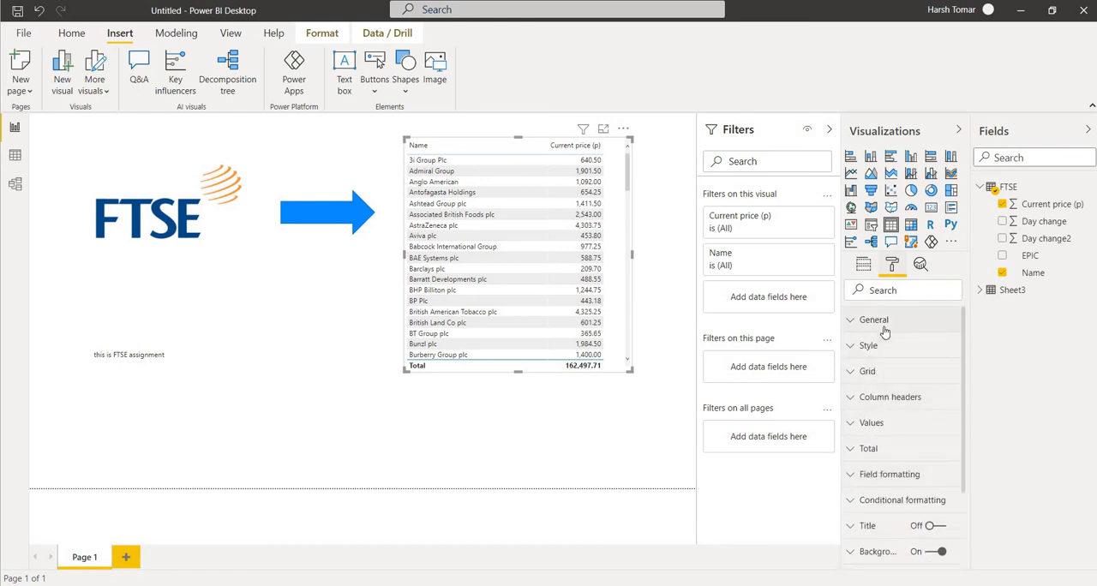
{"action": "left_click", "coordinate": [875, 319]}
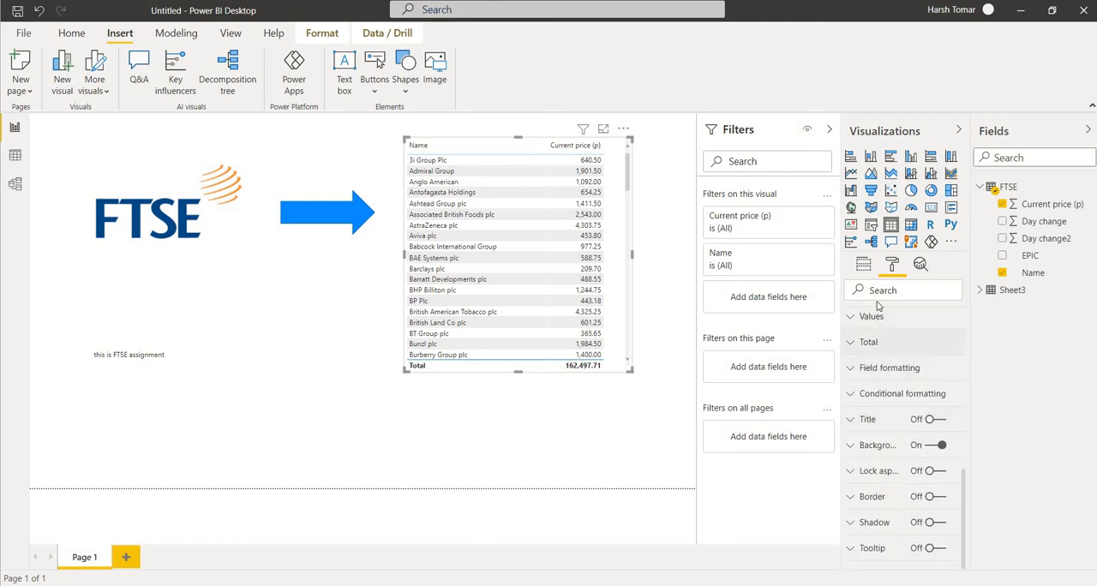
{"action": "mouse_move", "coordinate": [876, 422]}
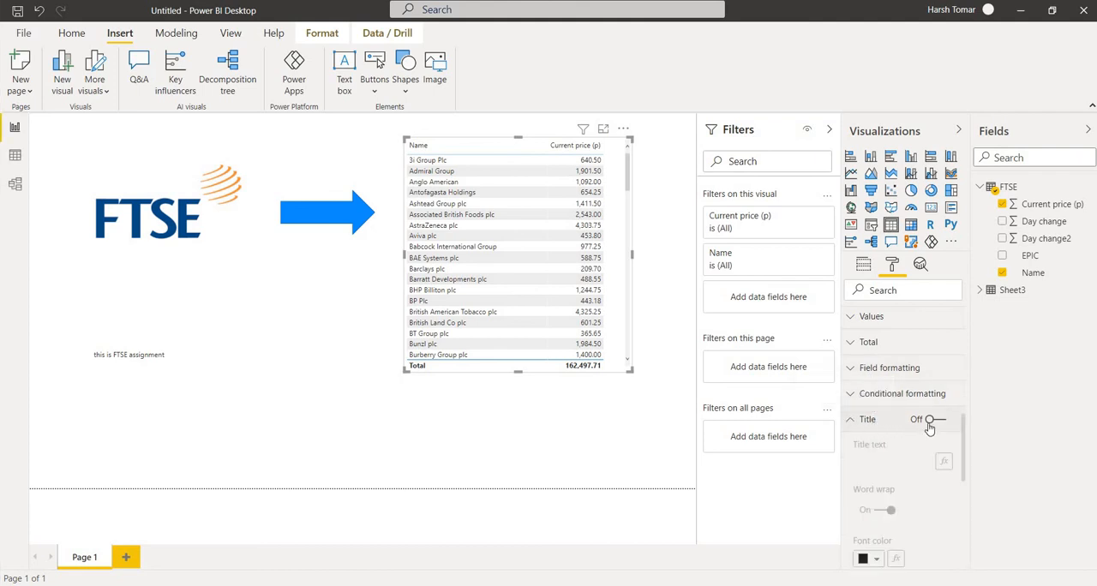
Step: Turn on the table title, set it to "FTSE 100 SHARES" and centre its alignment
{"action": "left_click", "coordinate": [933, 420]}
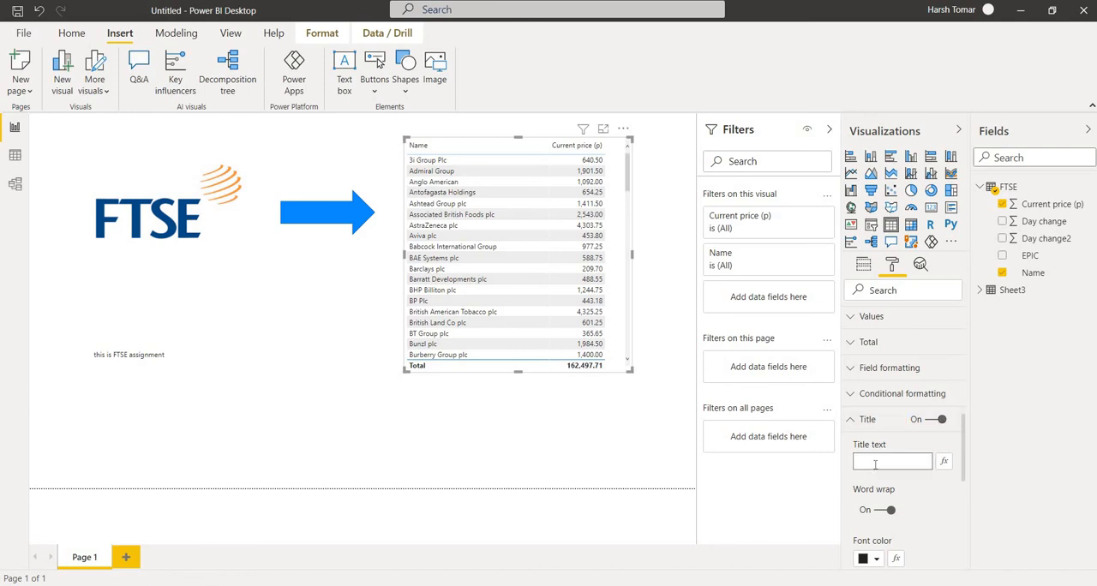
{"action": "type", "text": "FTS"}
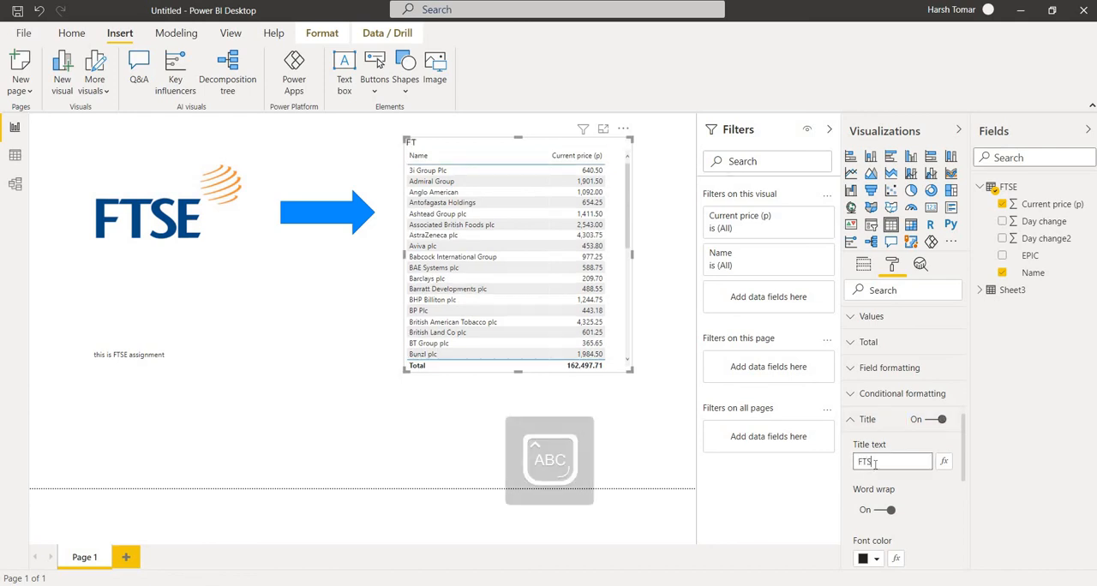
{"action": "type", "text": "FTSE 100"}
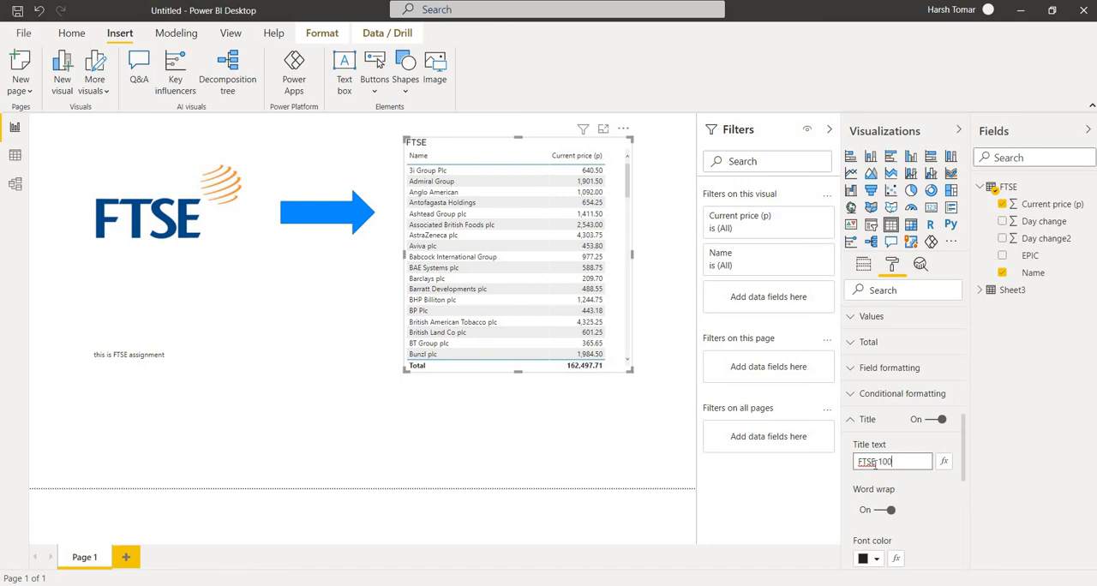
{"action": "type", "text": "SHARE"}
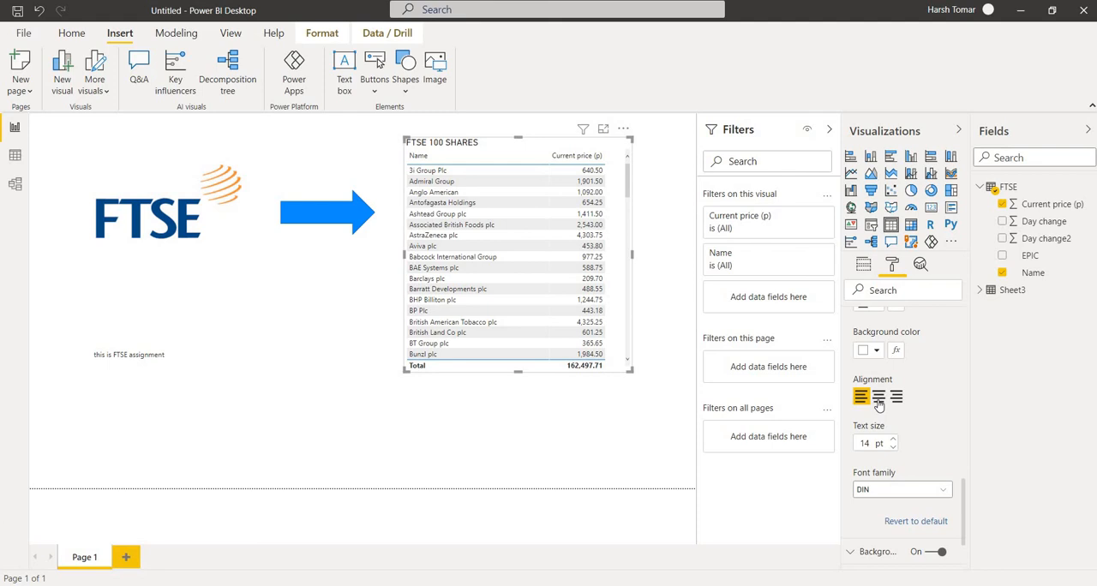
{"action": "left_click", "coordinate": [877, 398]}
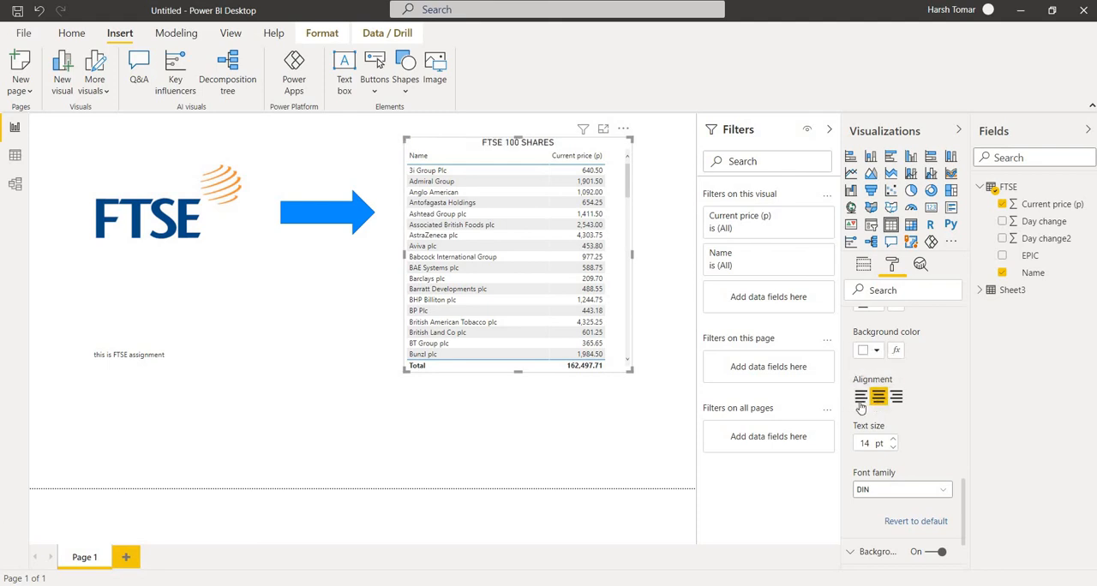
{"action": "left_click", "coordinate": [861, 398]}
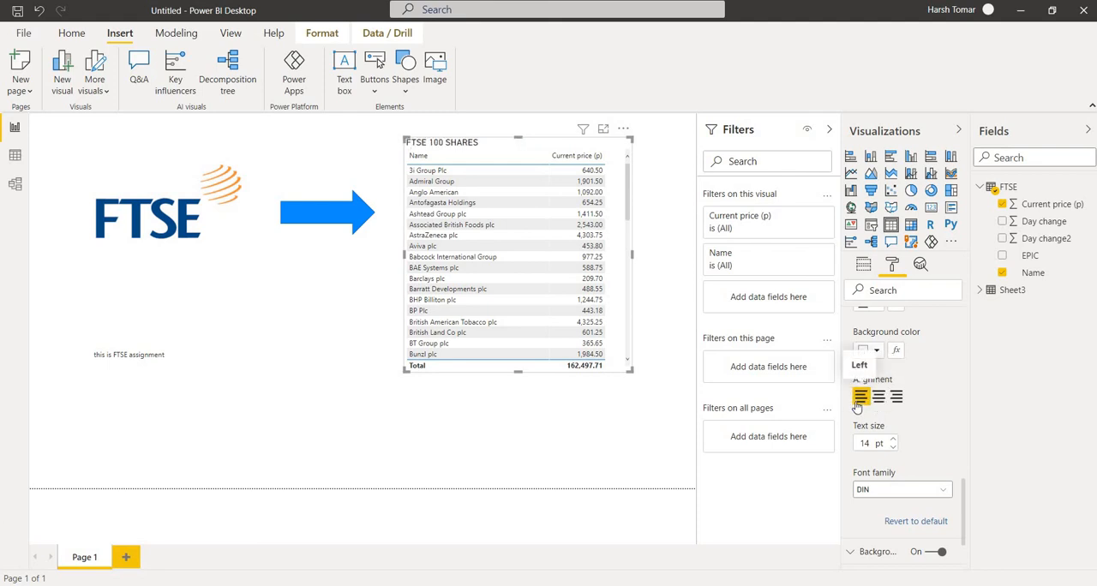
{"action": "left_click", "coordinate": [898, 398]}
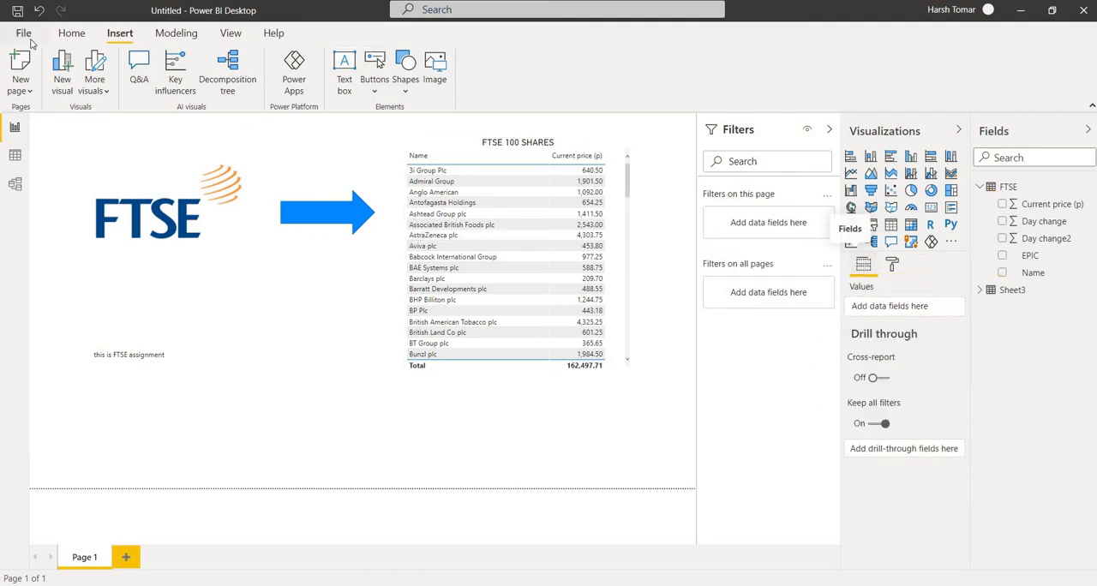
Step: Open Save As from the File menu, pointed at the Assignment 3 folder
{"action": "left_click", "coordinate": [24, 33]}
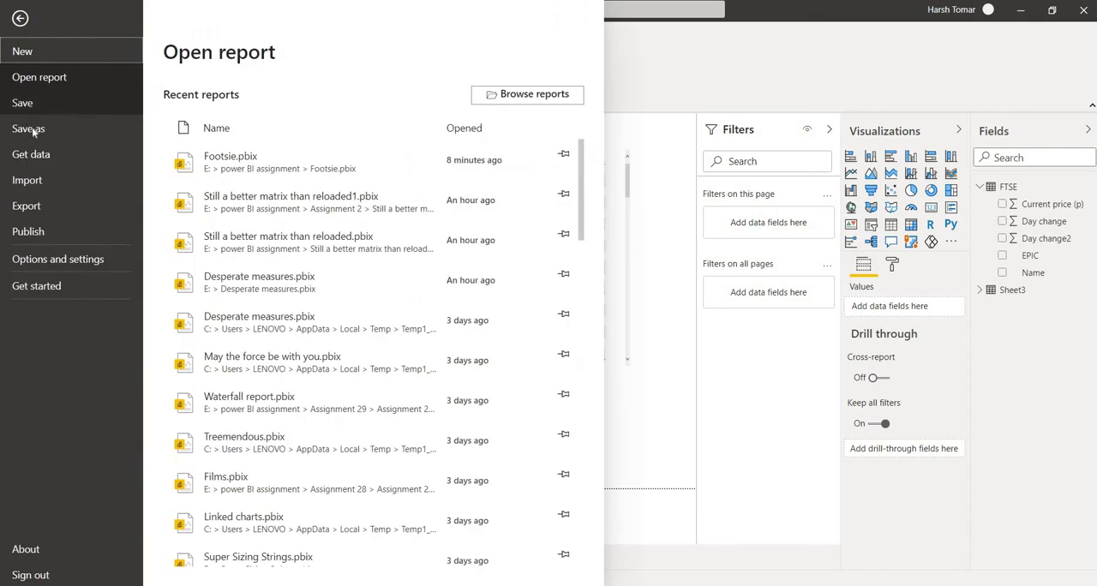
{"action": "left_click", "coordinate": [27, 129]}
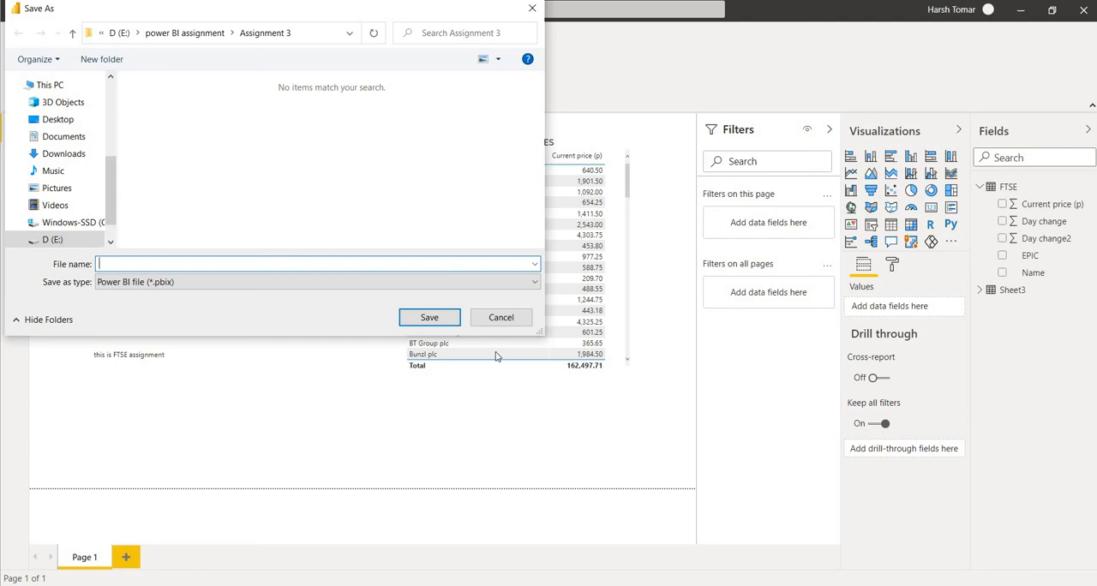
{"action": "mouse_move", "coordinate": [497, 449]}
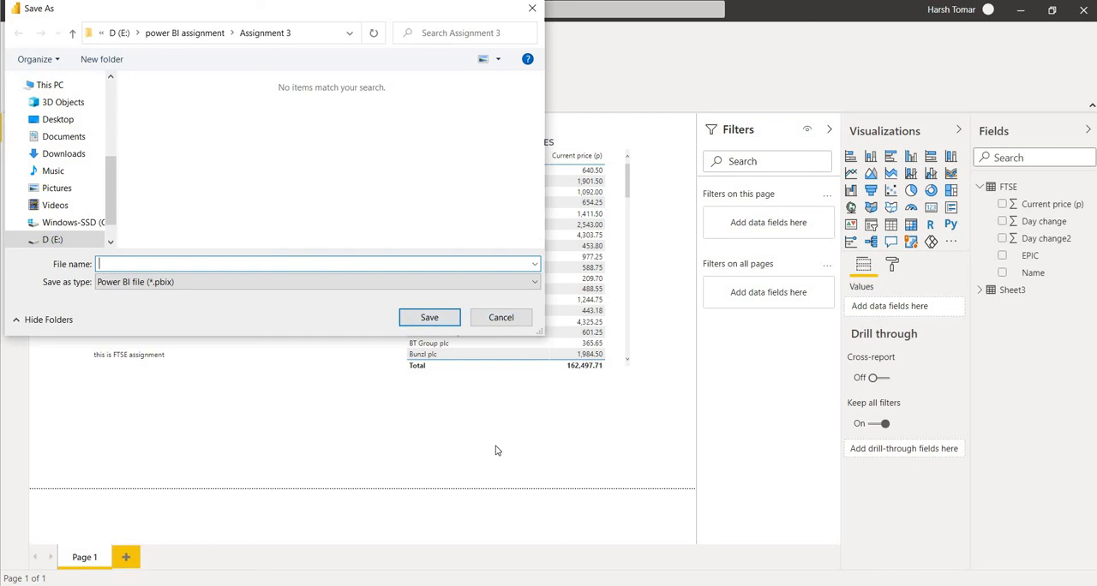